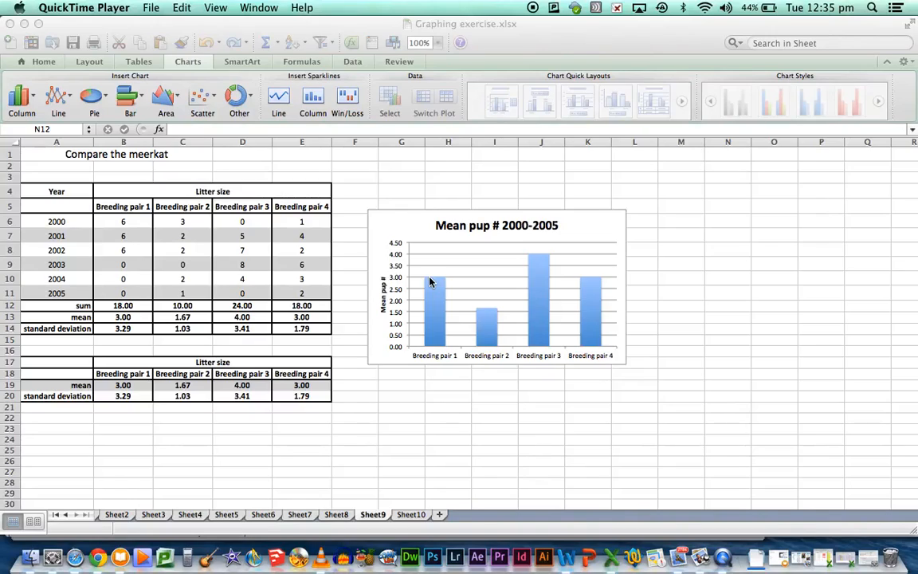
mouse_move(265, 407)
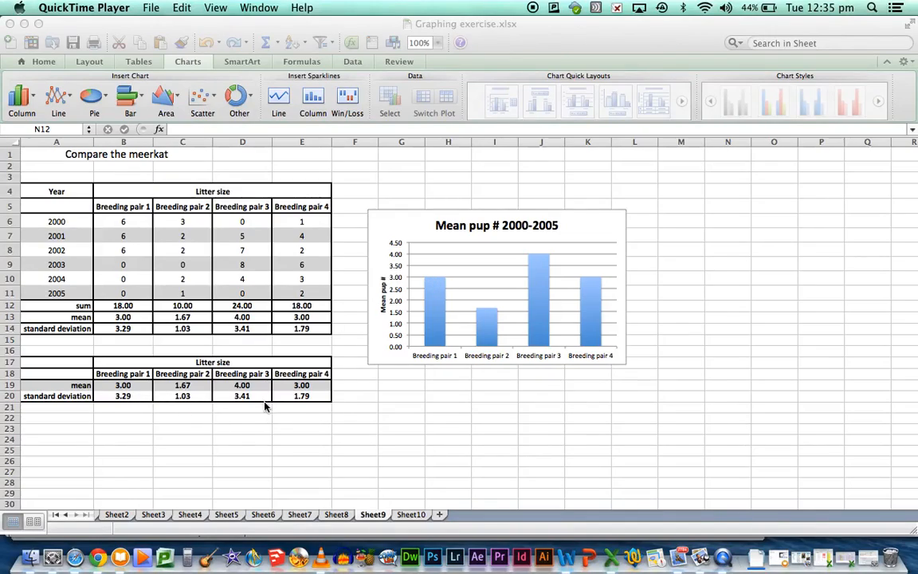
mouse_move(303, 395)
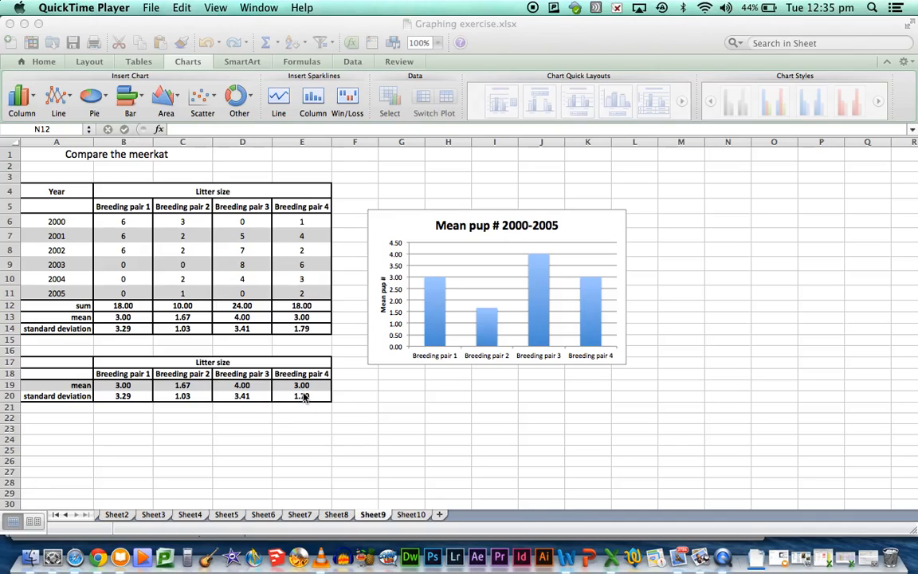
mouse_move(376, 430)
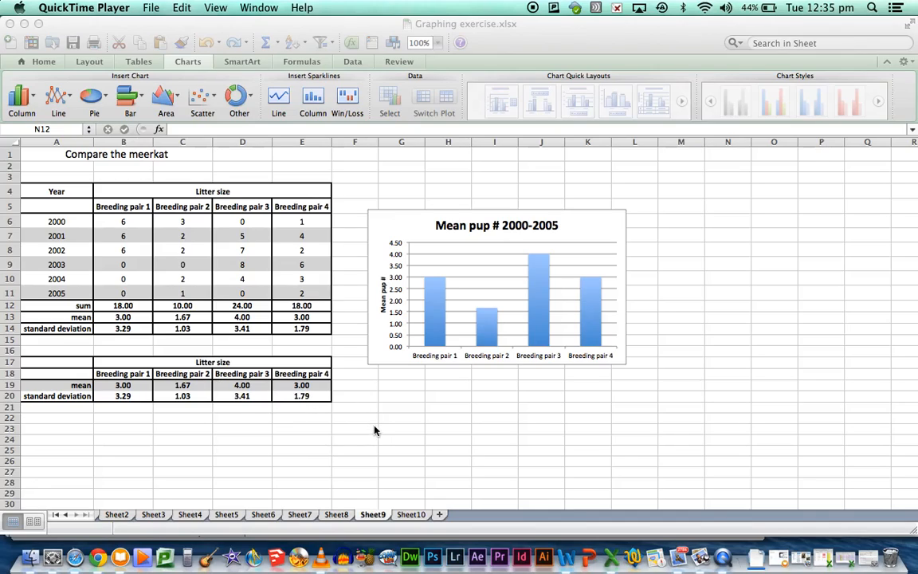
mouse_move(404, 453)
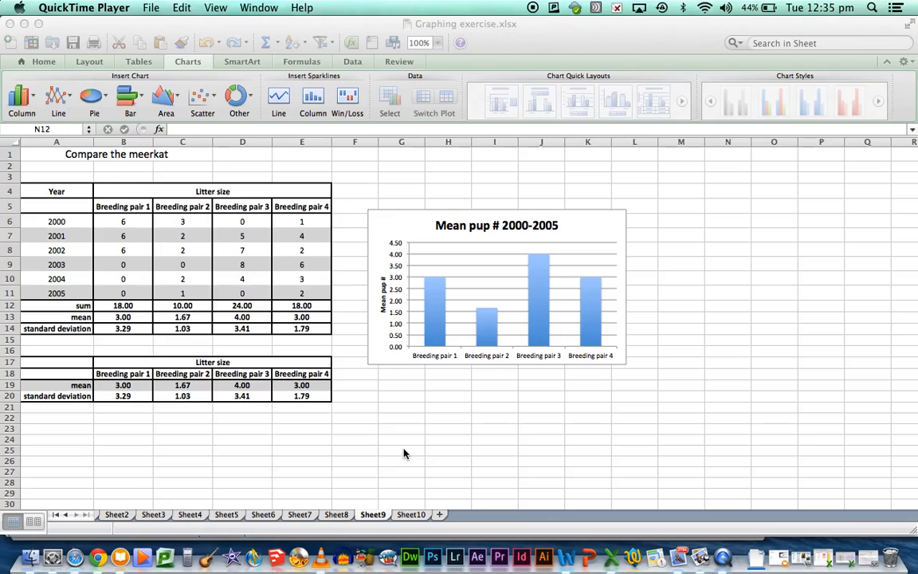
mouse_move(127, 223)
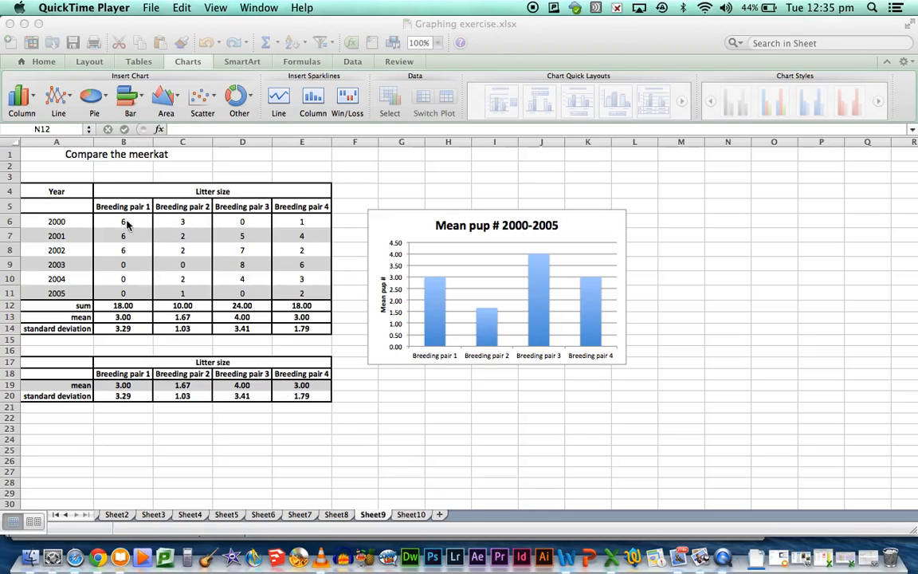
mouse_move(140, 217)
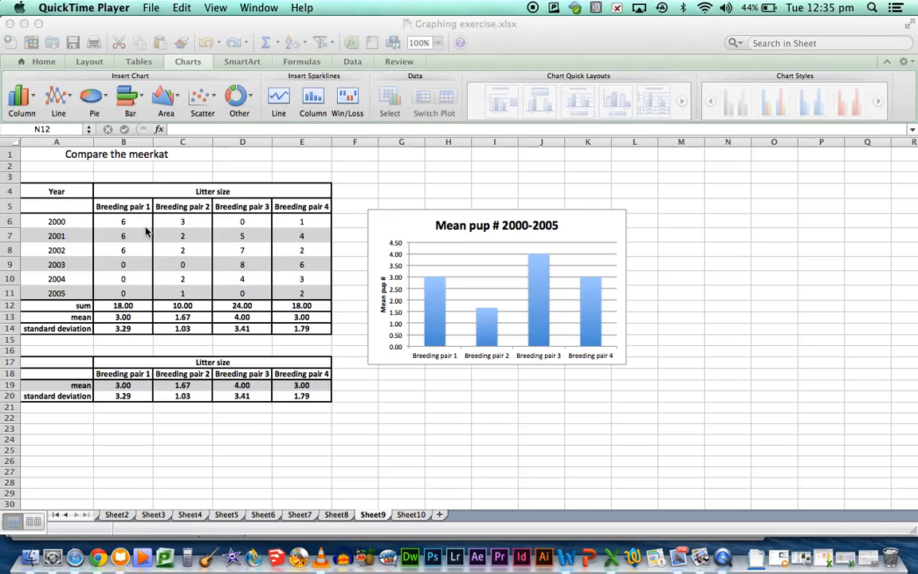
mouse_move(147, 242)
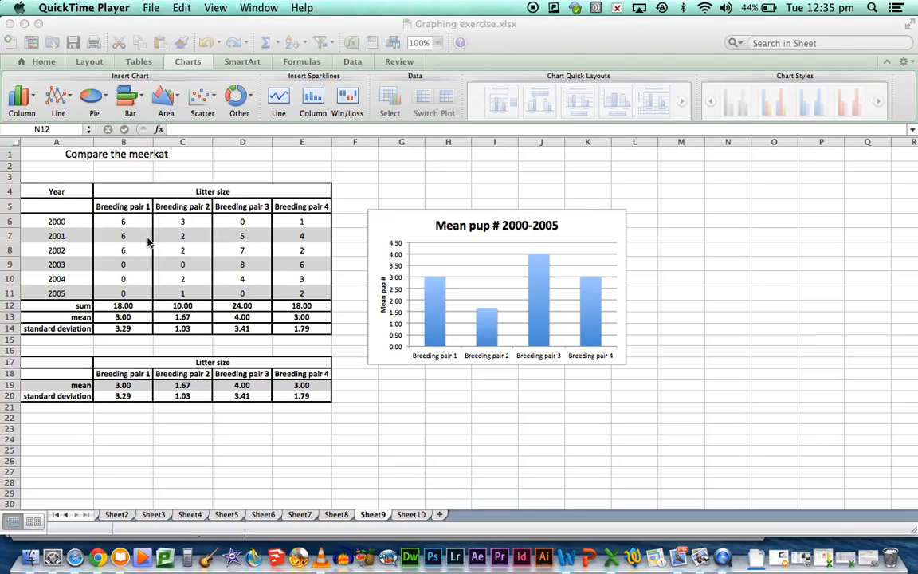
mouse_move(142, 298)
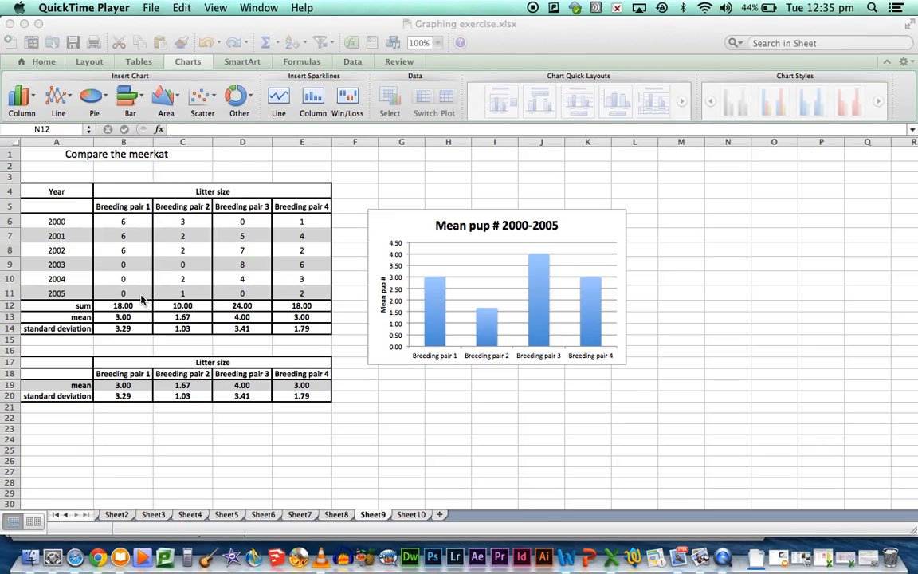
mouse_move(146, 309)
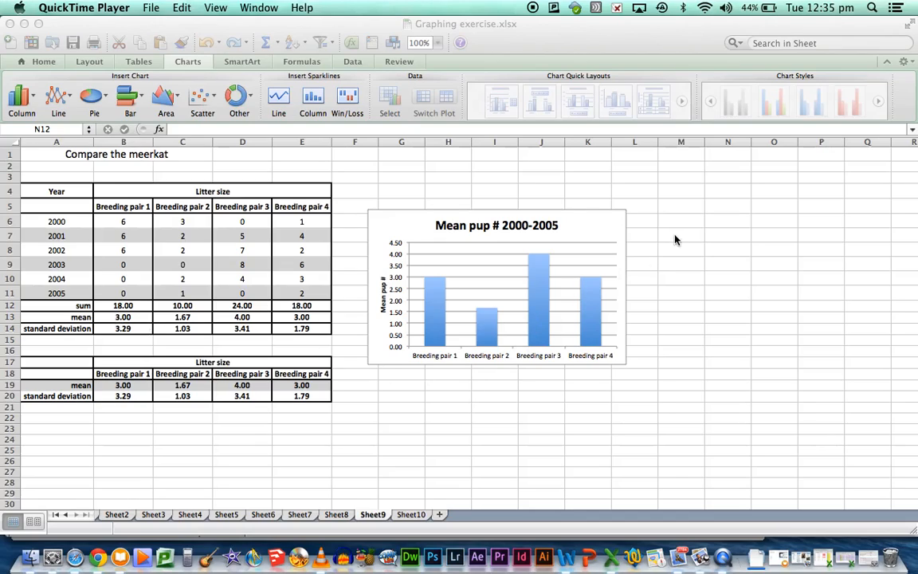
mouse_move(650, 284)
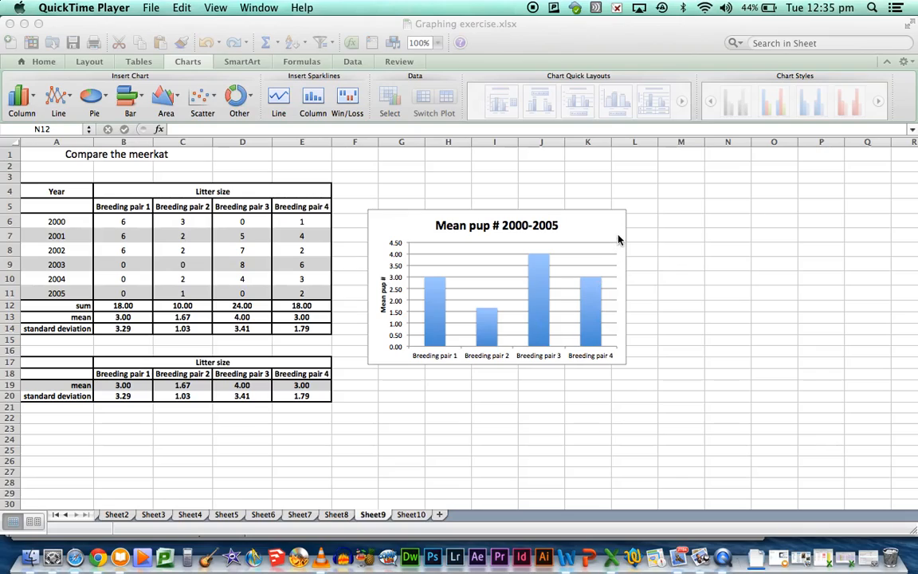
mouse_move(524, 349)
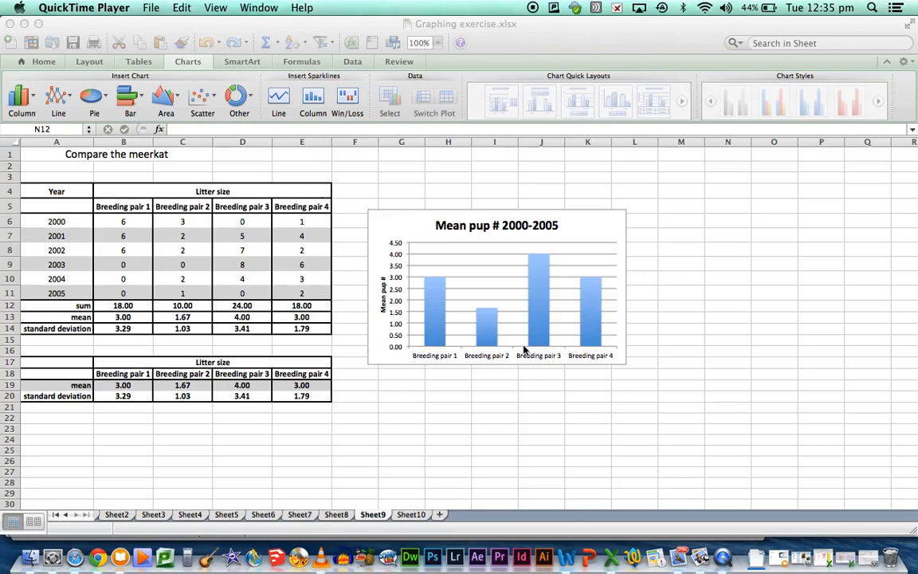
mouse_move(563, 357)
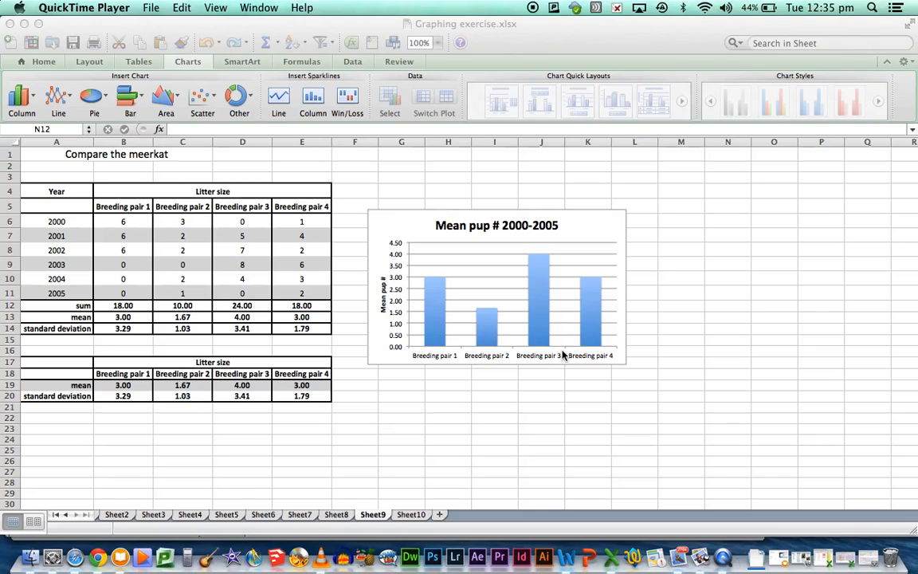
mouse_move(593, 338)
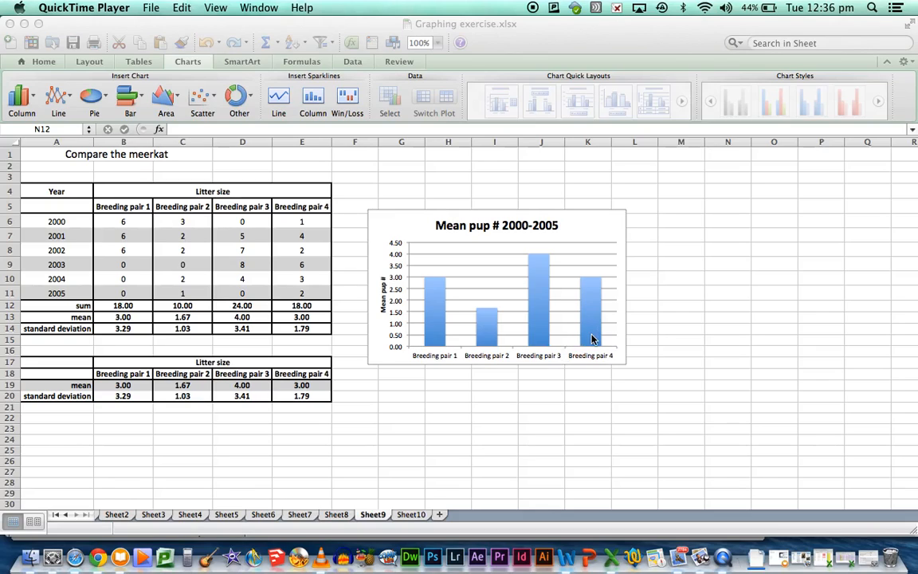
- Bring up Format Data Series for the chart's columns, on the Error Bars pane
scroll("down", 3)
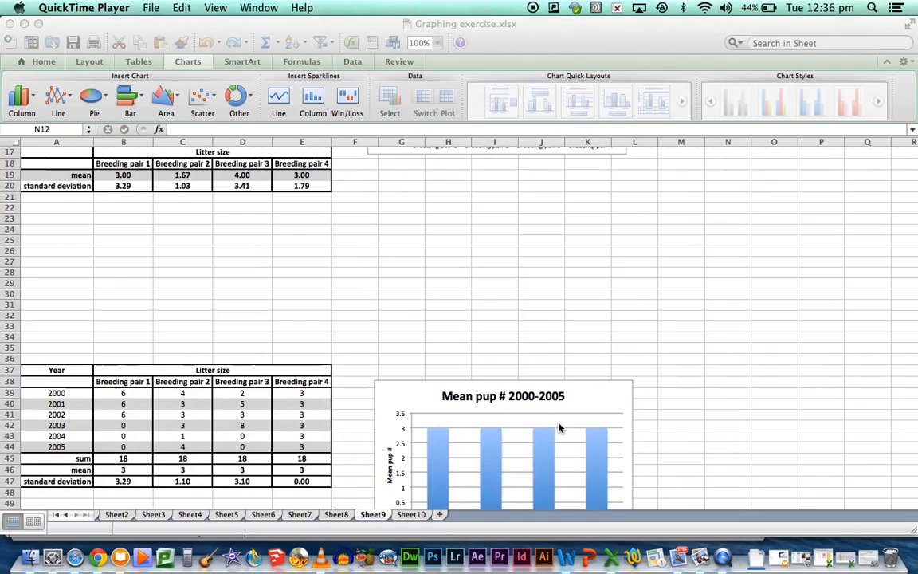
scroll("down", 3)
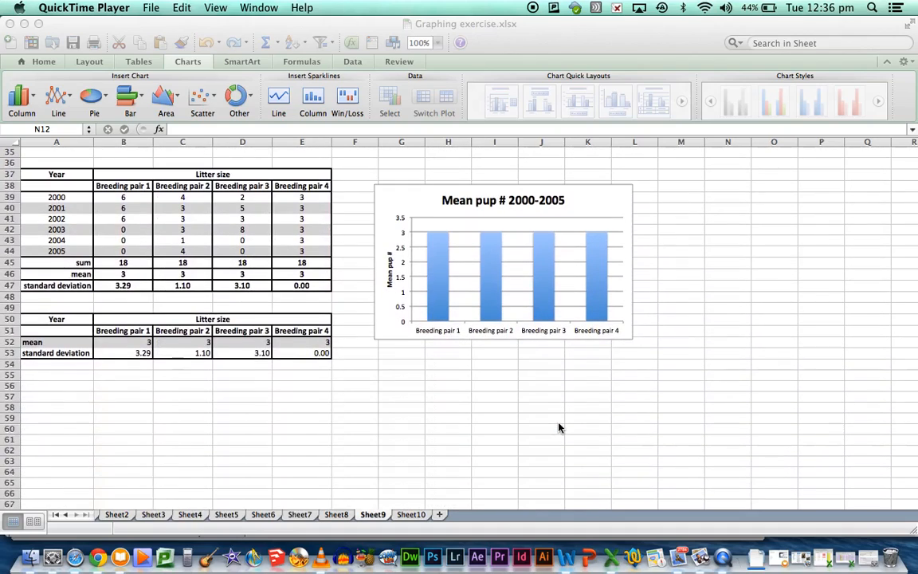
mouse_move(300, 367)
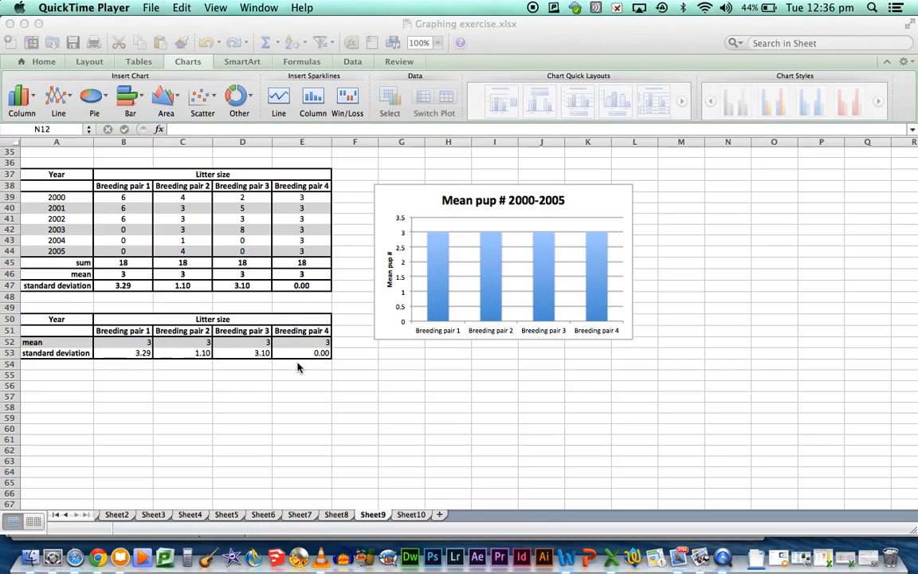
mouse_move(303, 365)
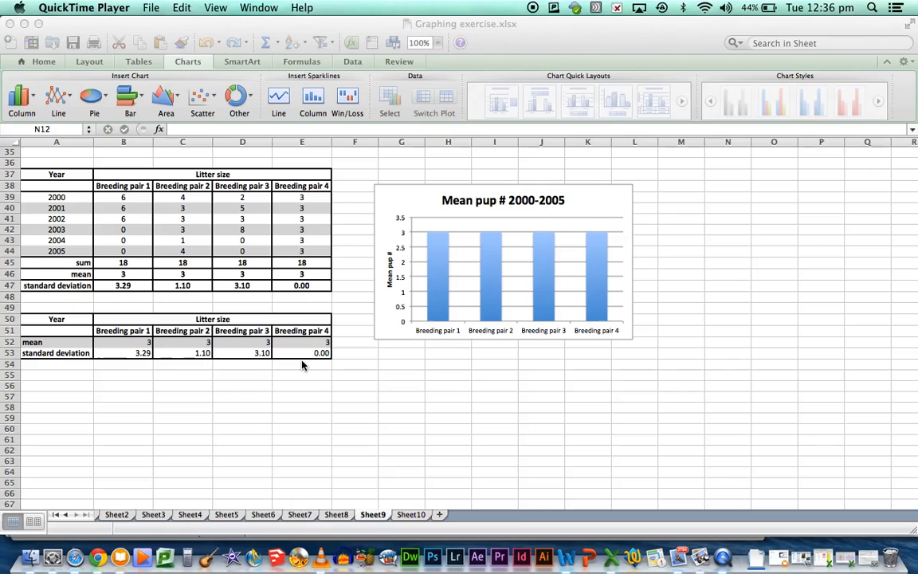
mouse_move(268, 379)
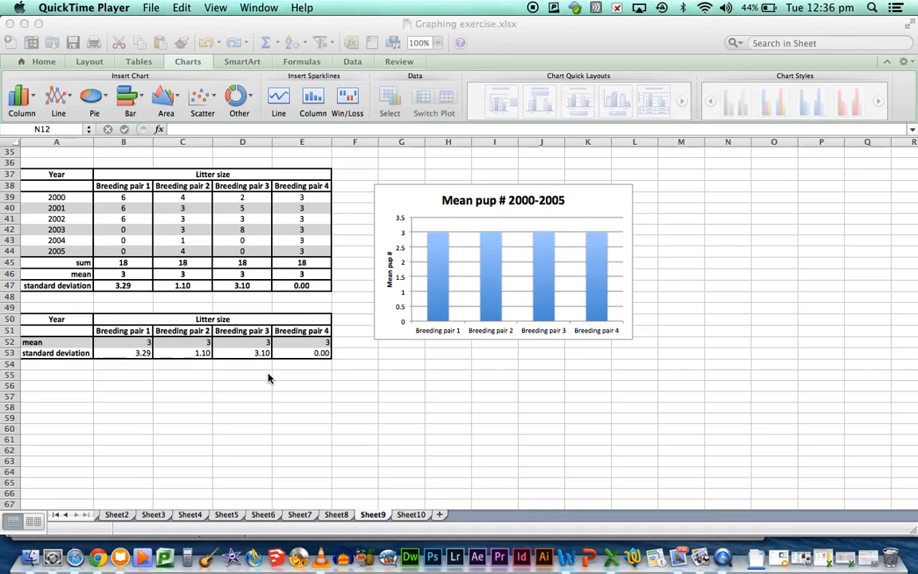
mouse_move(141, 220)
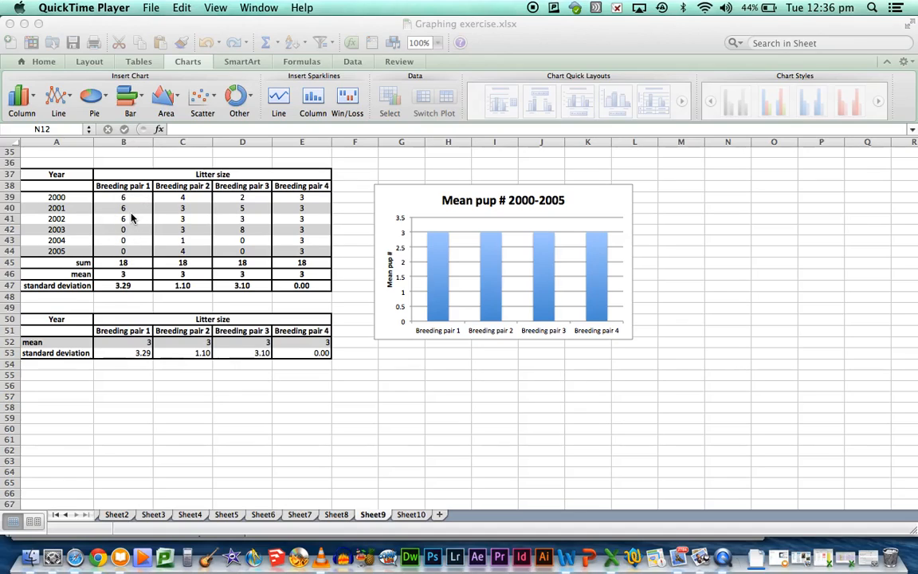
mouse_move(118, 300)
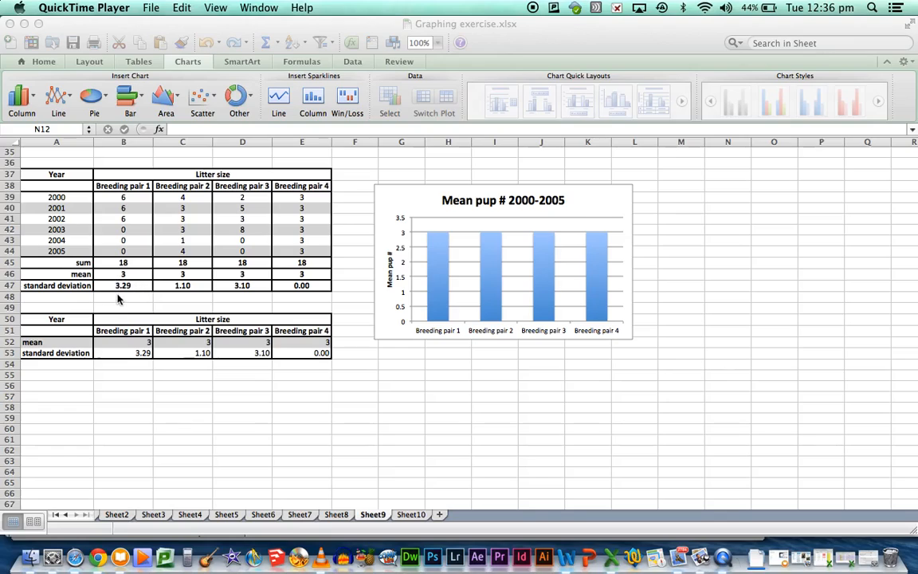
mouse_move(306, 238)
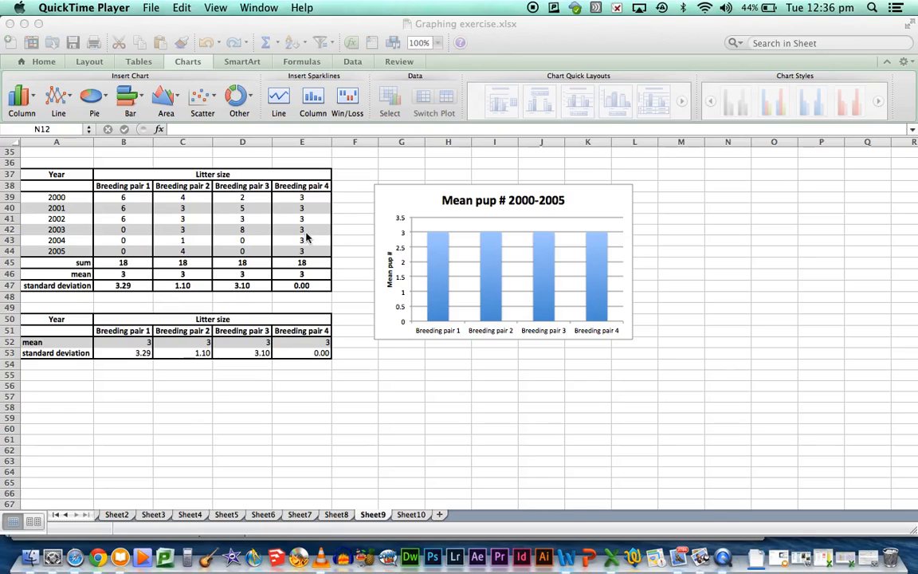
mouse_move(324, 208)
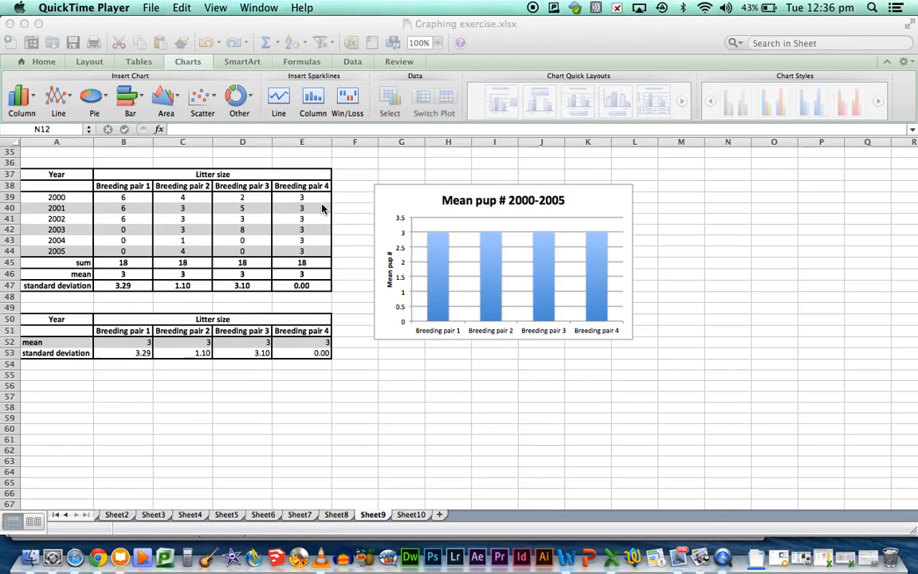
mouse_move(316, 207)
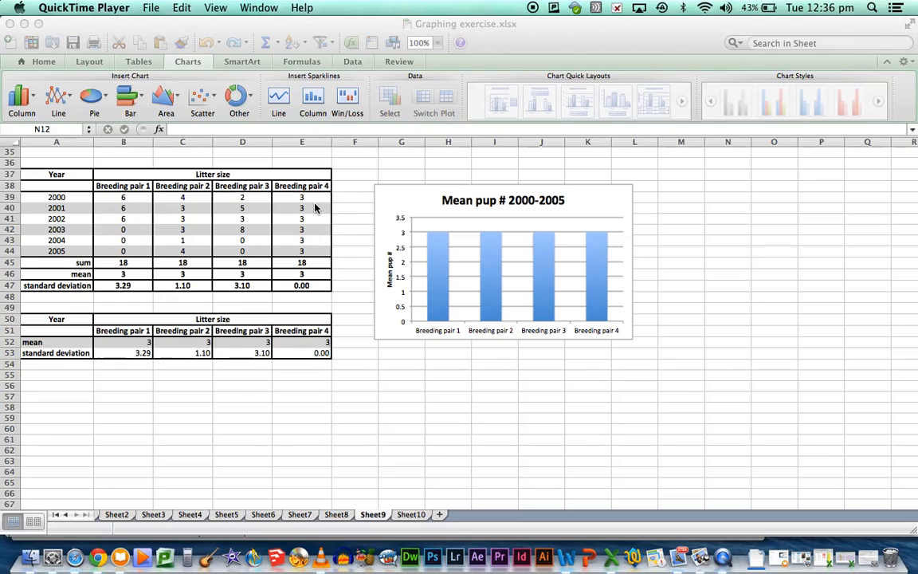
mouse_move(296, 300)
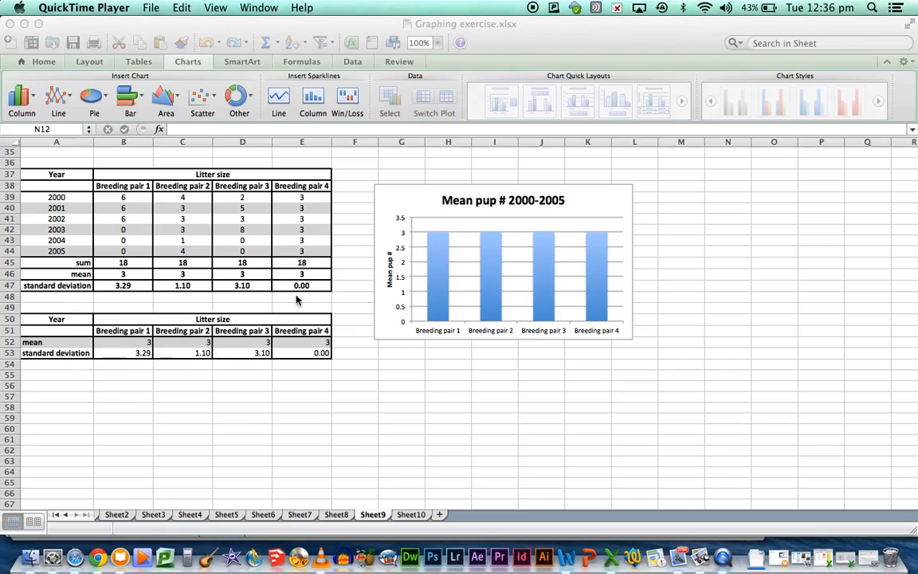
mouse_move(304, 302)
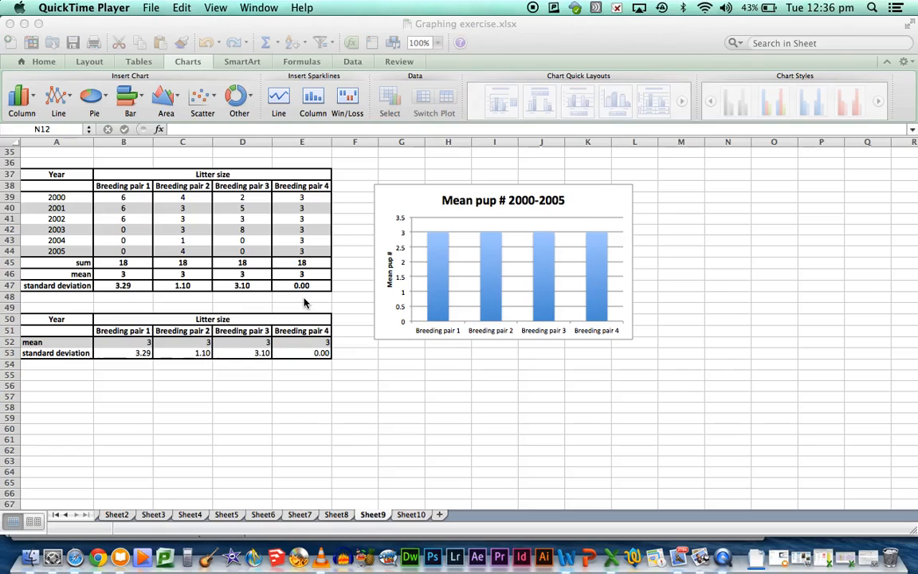
mouse_move(612, 251)
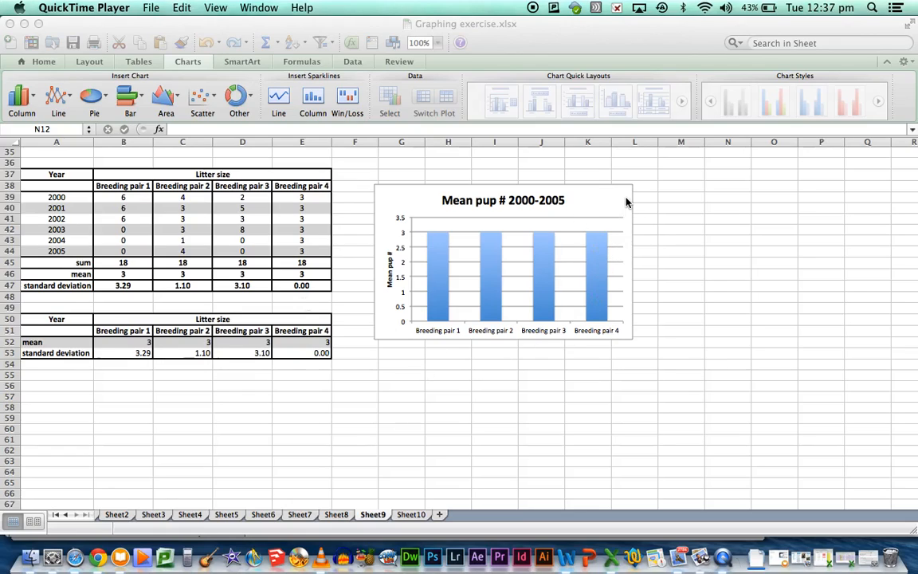
mouse_move(621, 245)
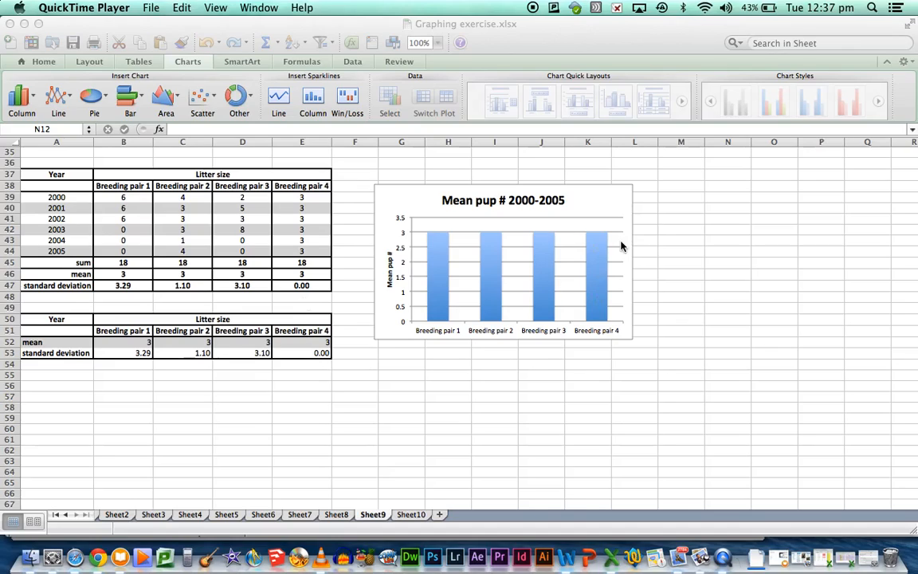
mouse_move(555, 254)
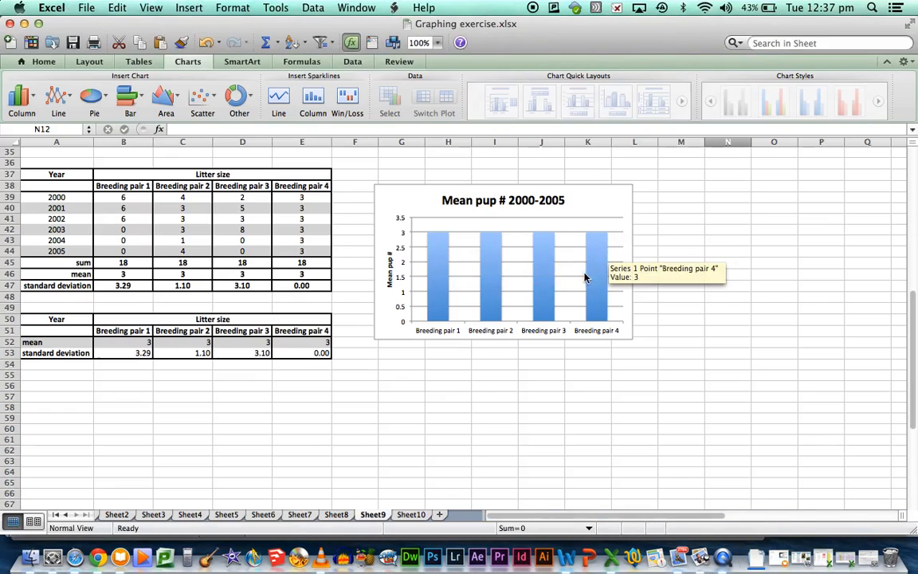
mouse_move(545, 306)
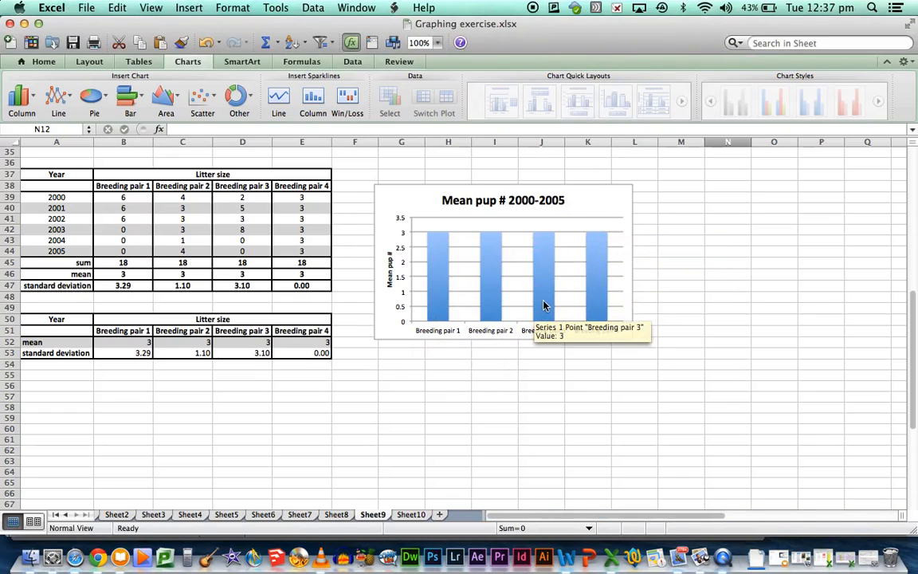
mouse_move(625, 242)
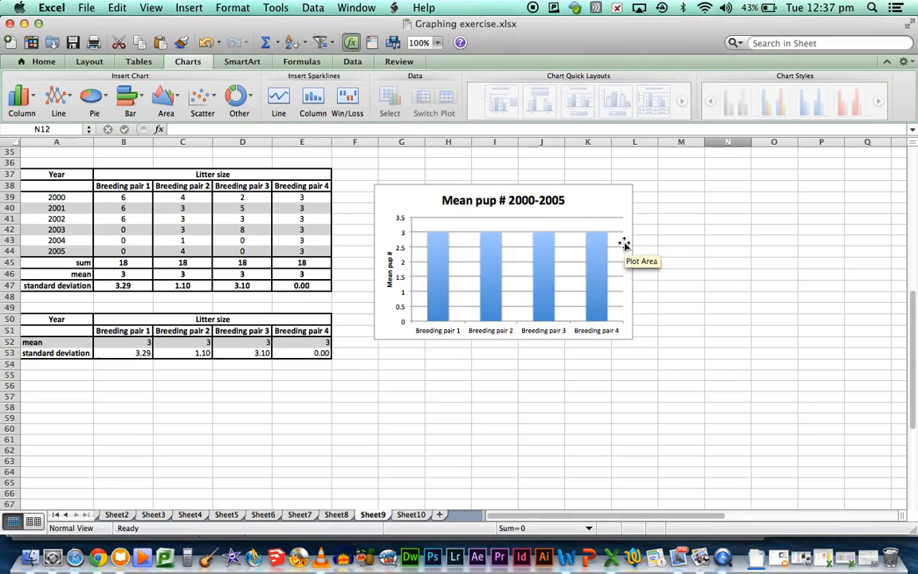
mouse_move(611, 284)
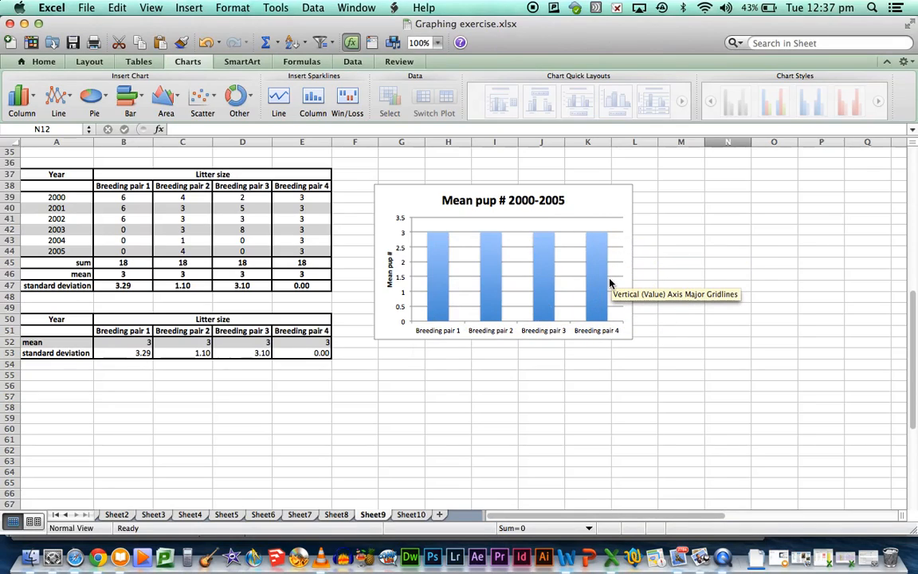
mouse_move(437, 284)
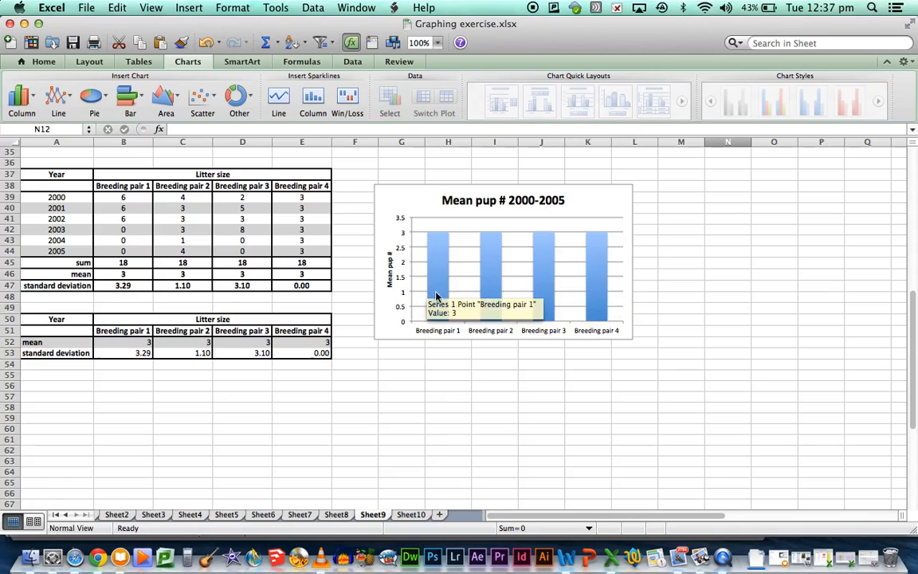
mouse_move(438, 284)
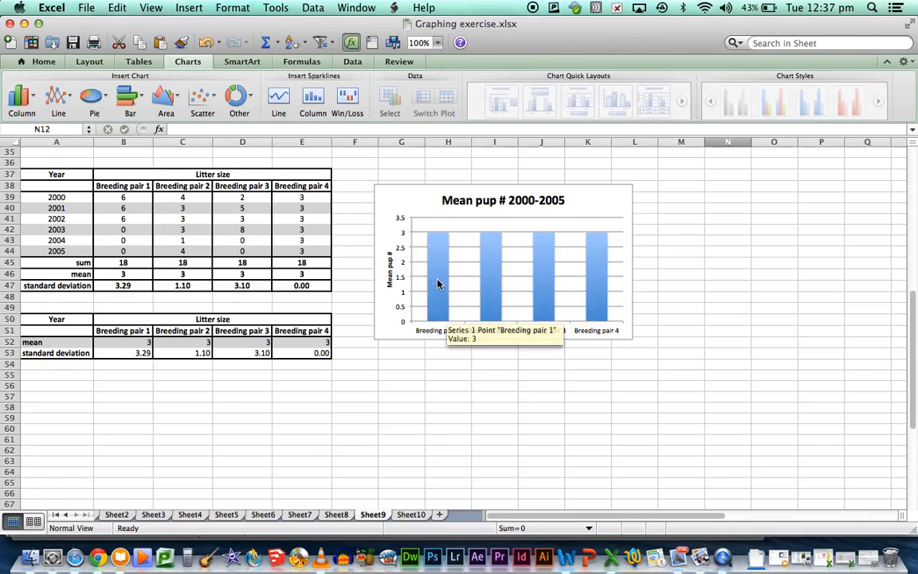
left_click(438, 284)
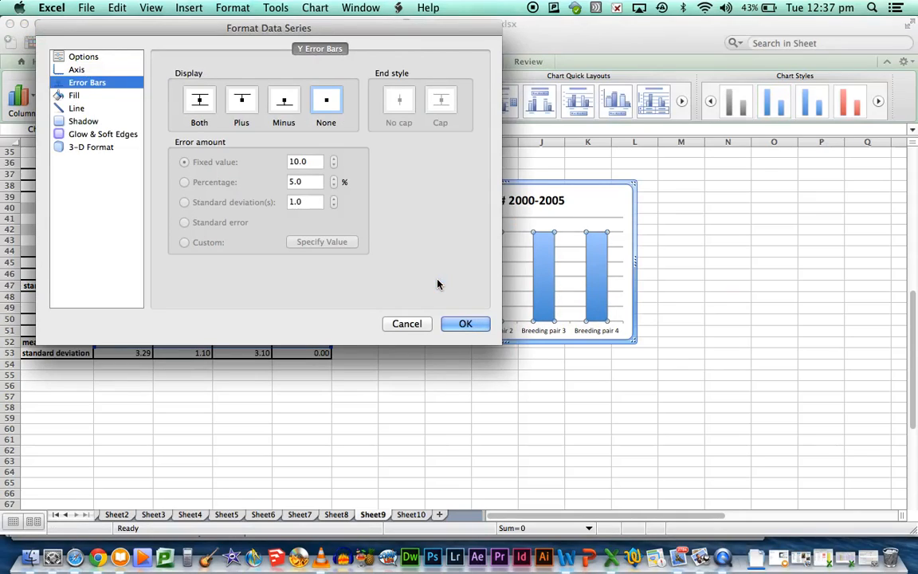
- Show error bars both above and below each column with a Custom error amount
left_click(83, 61)
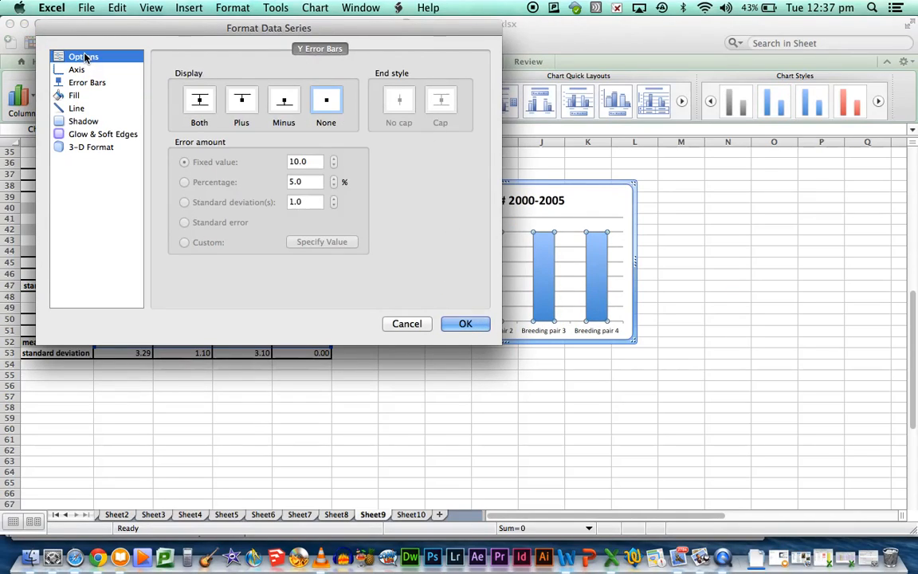
left_click(89, 61)
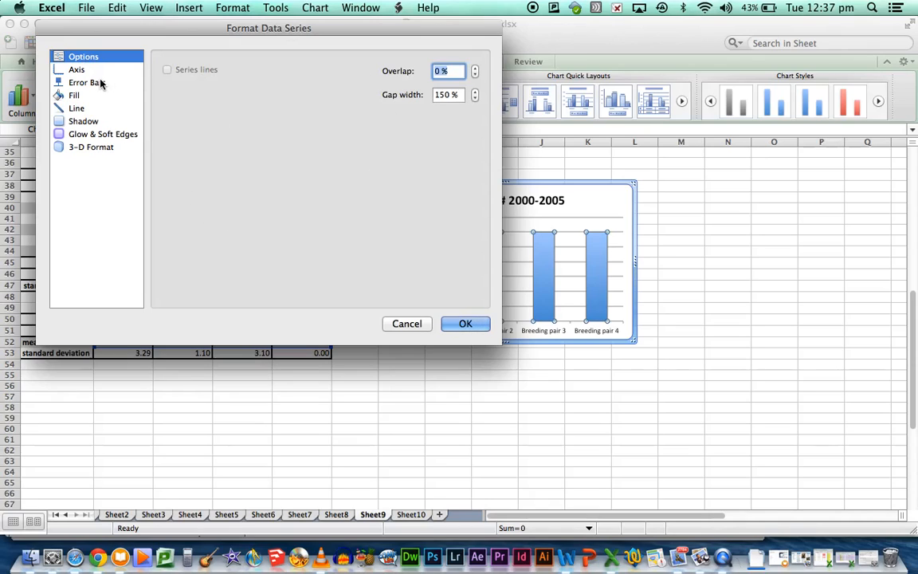
left_click(93, 89)
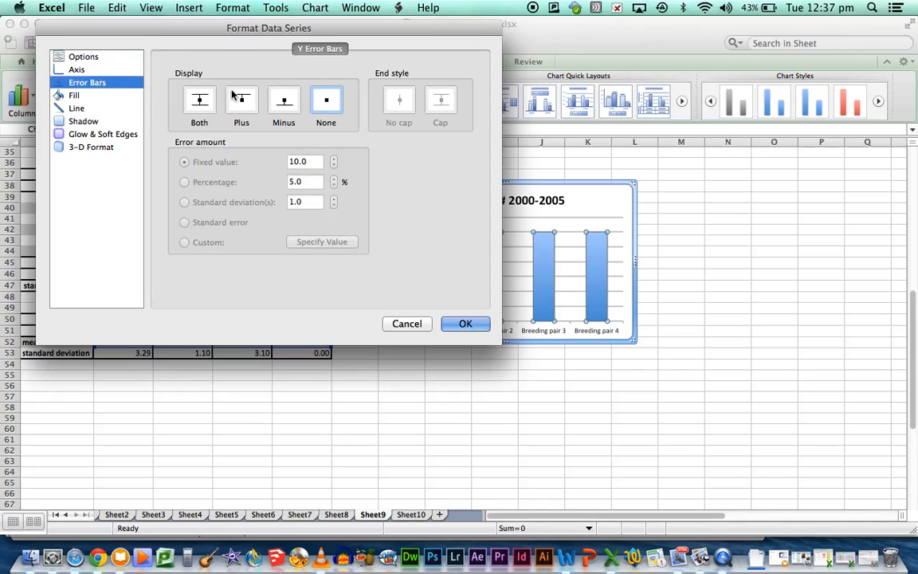
left_click(197, 100)
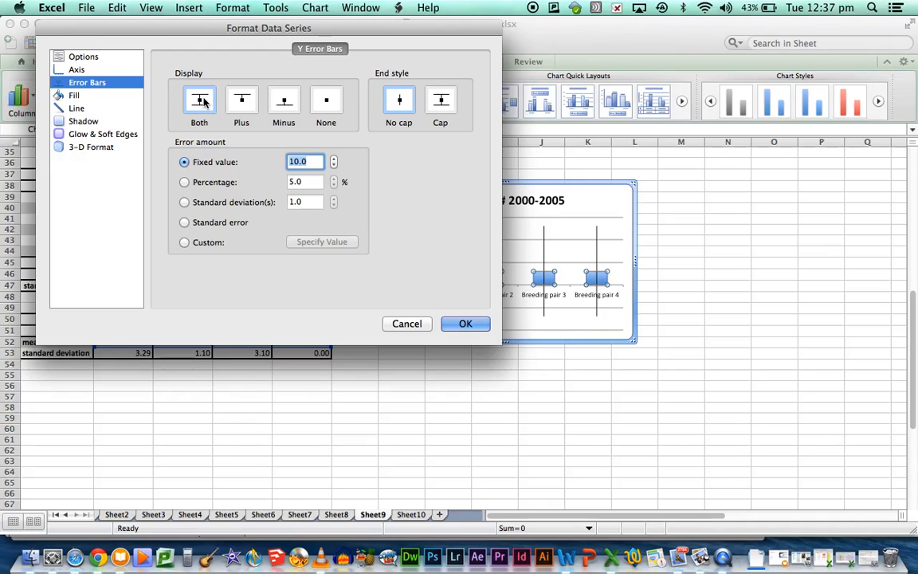
mouse_move(221, 109)
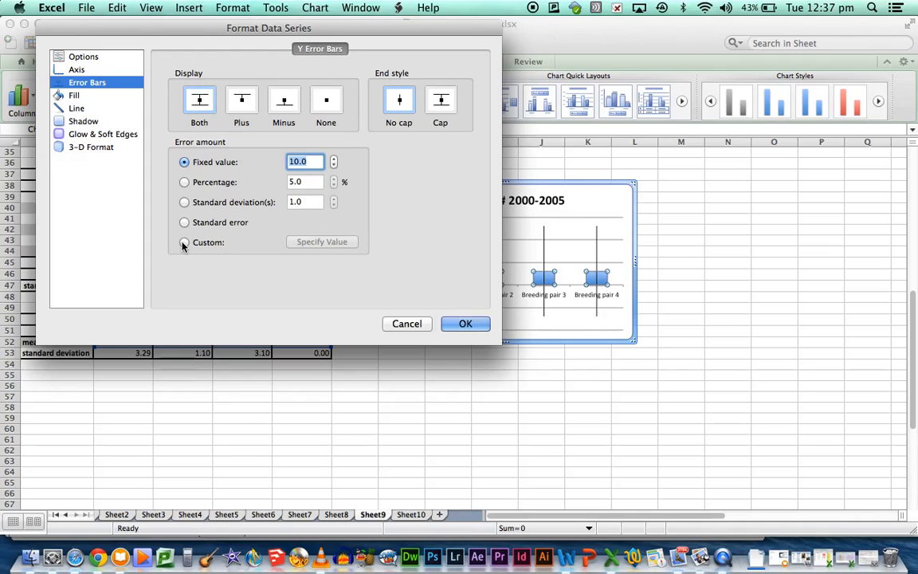
left_click(185, 242)
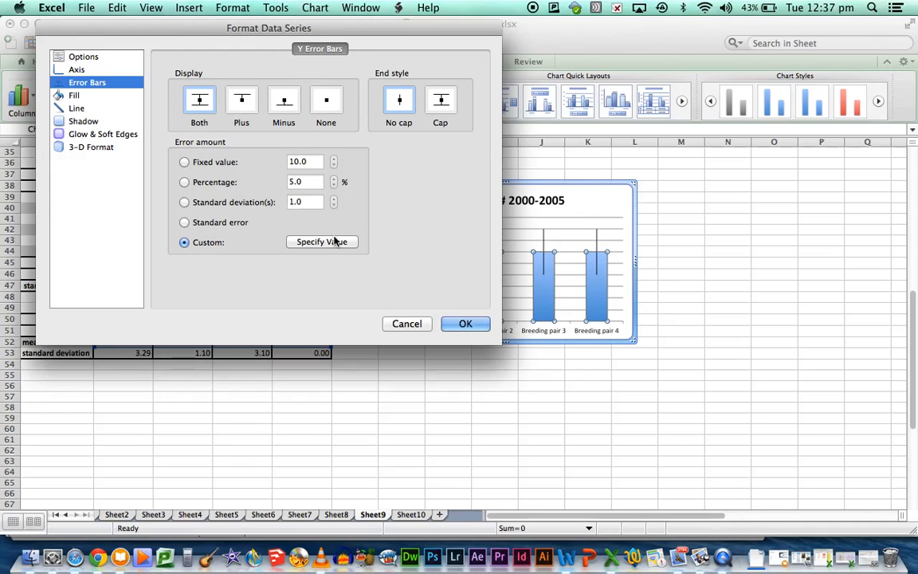
- Use the standard deviation cells in row 53 as the positive error value
left_click(322, 243)
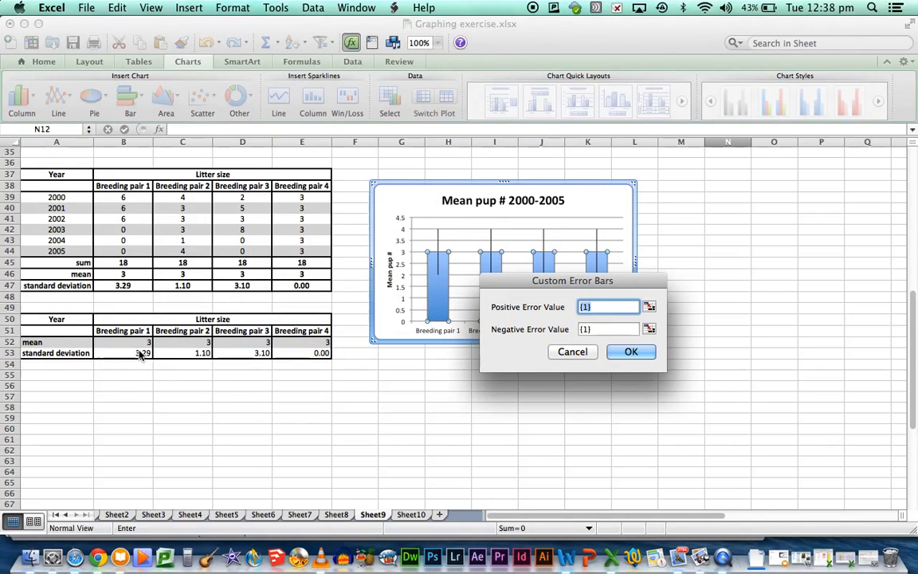
left_click_drag(123, 352, 322, 353)
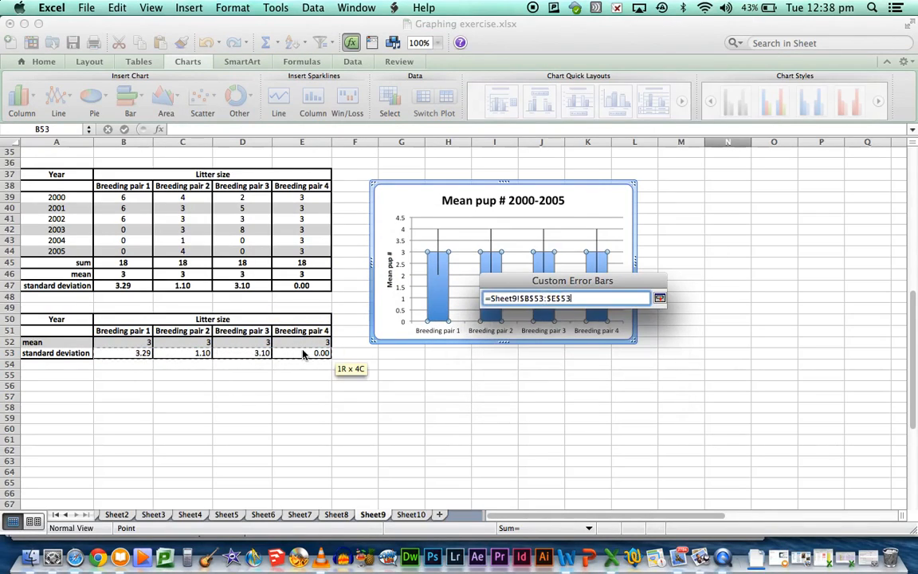
left_click(658, 298)
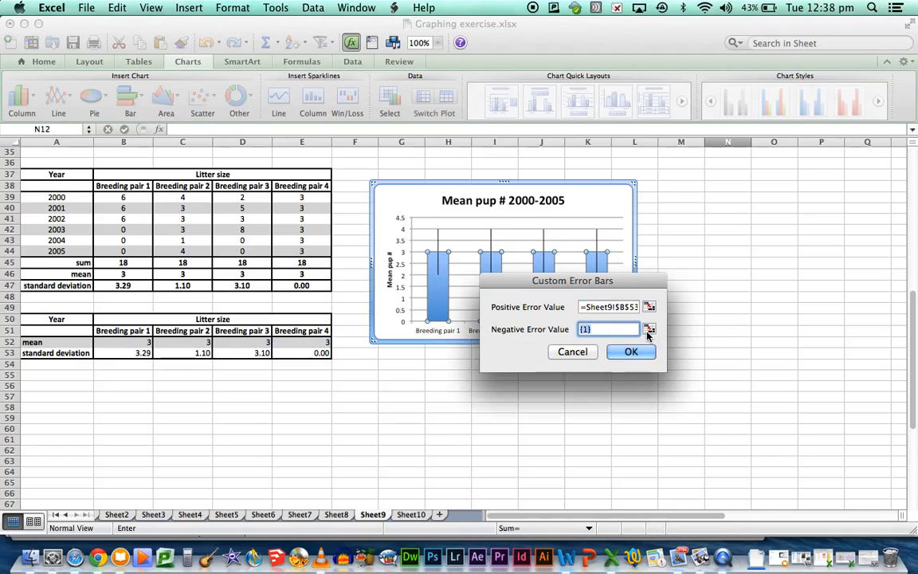
- Use the same row-53 standard deviation cells as the negative error value and confirm
left_click(647, 328)
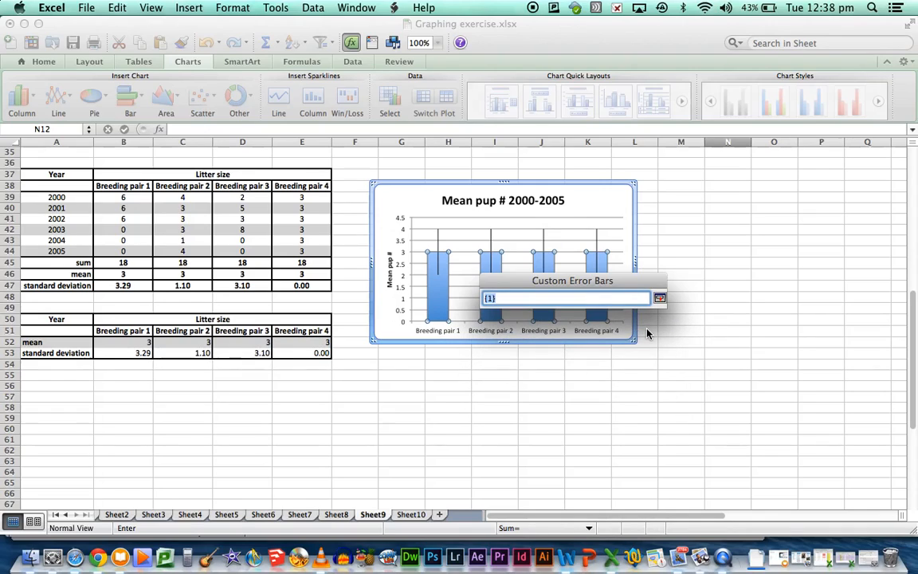
left_click_drag(122, 354, 182, 353)
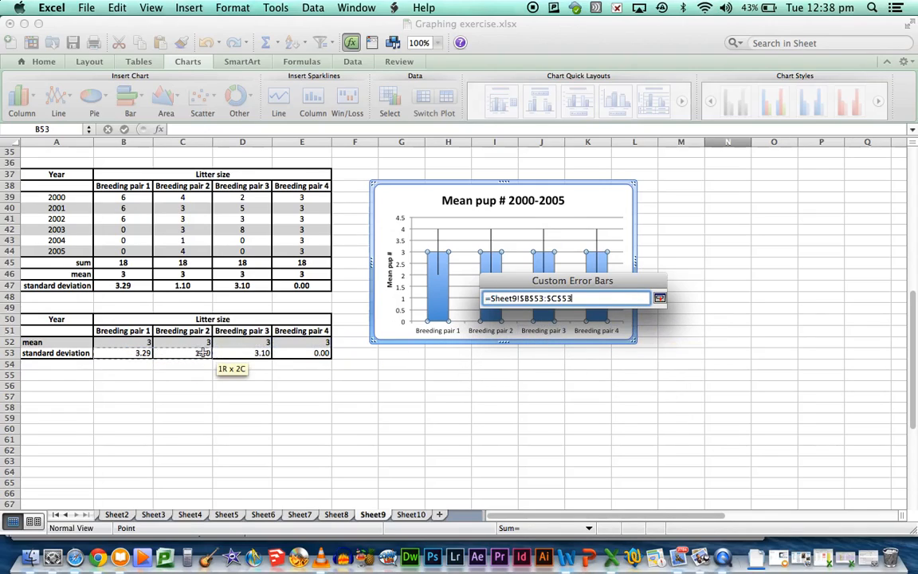
left_click_drag(182, 353, 301, 353)
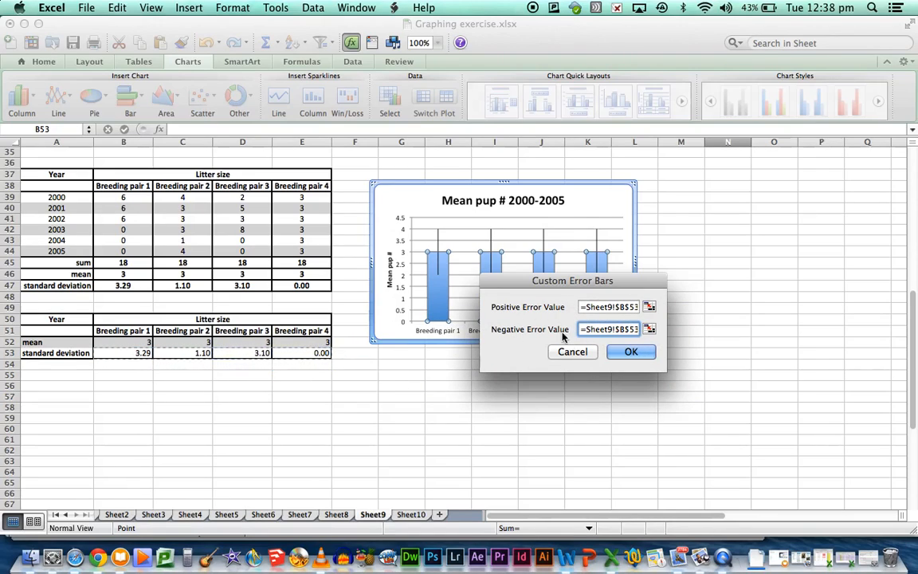
left_click(169, 353)
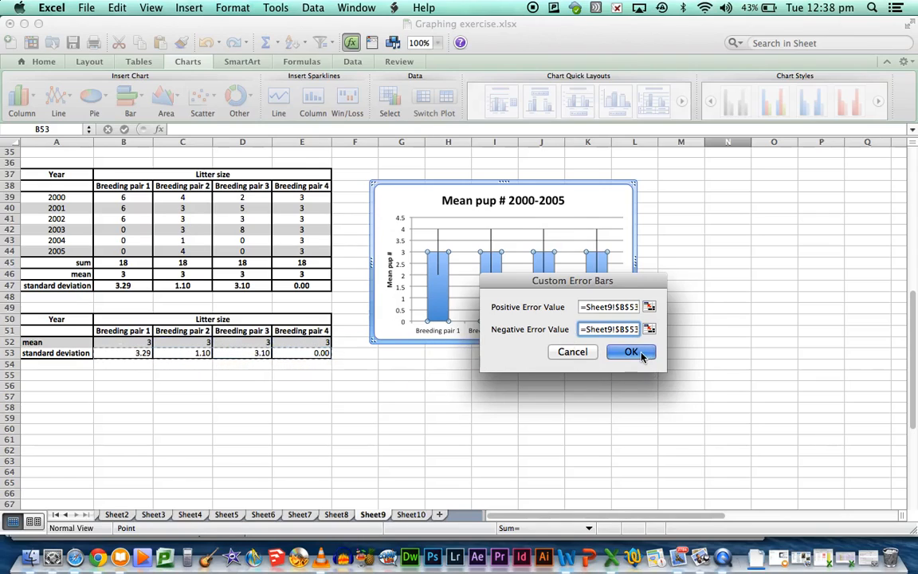
left_click(628, 353)
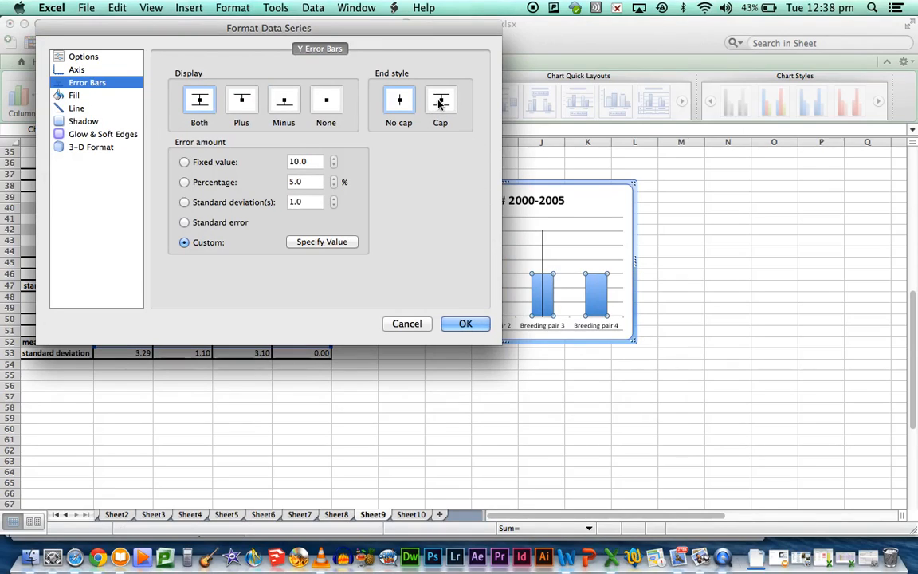
- Give the error bars the Cap end style and apply the formatting
left_click(440, 99)
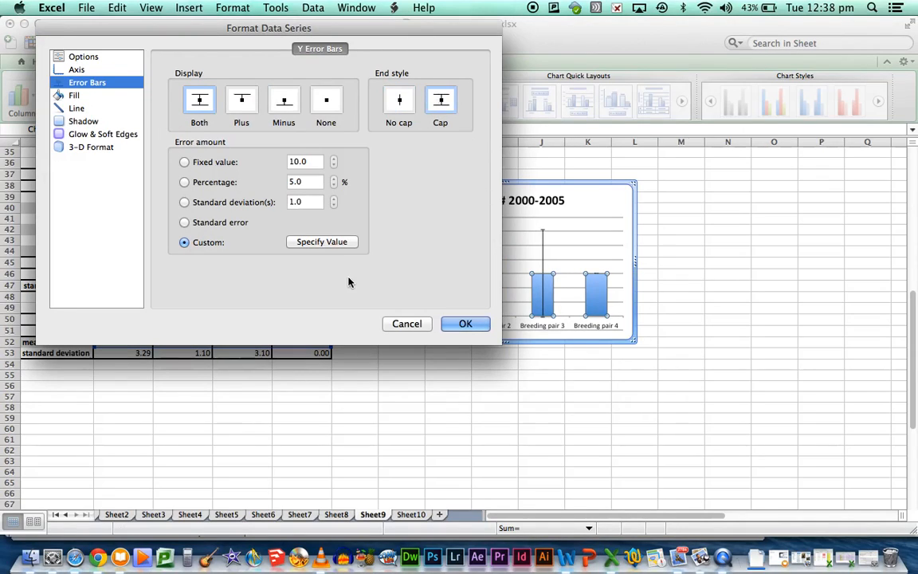
left_click(466, 324)
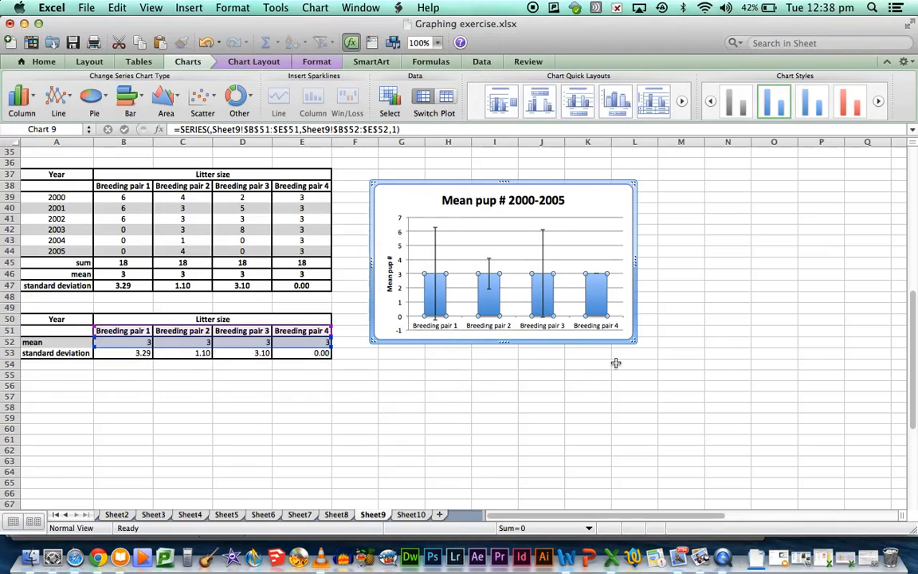
mouse_move(621, 379)
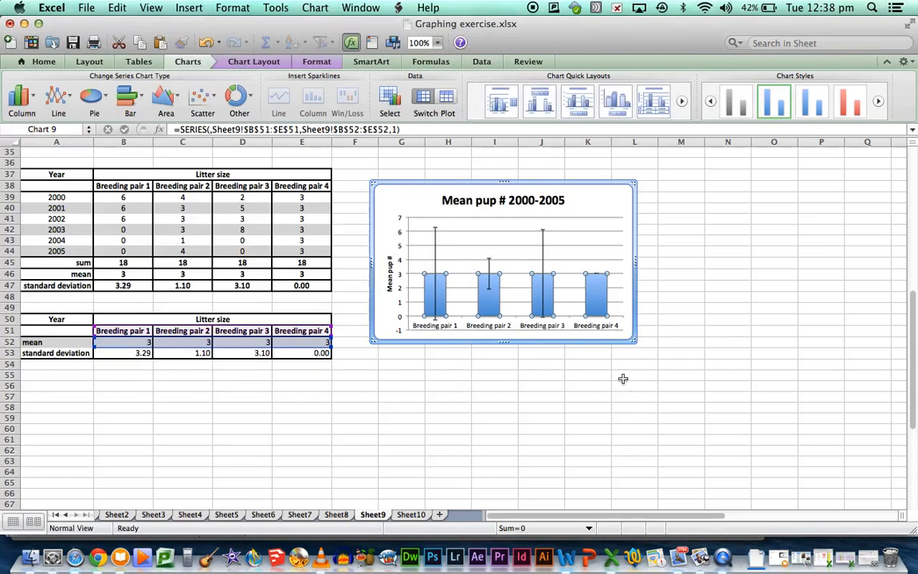
mouse_move(436, 334)
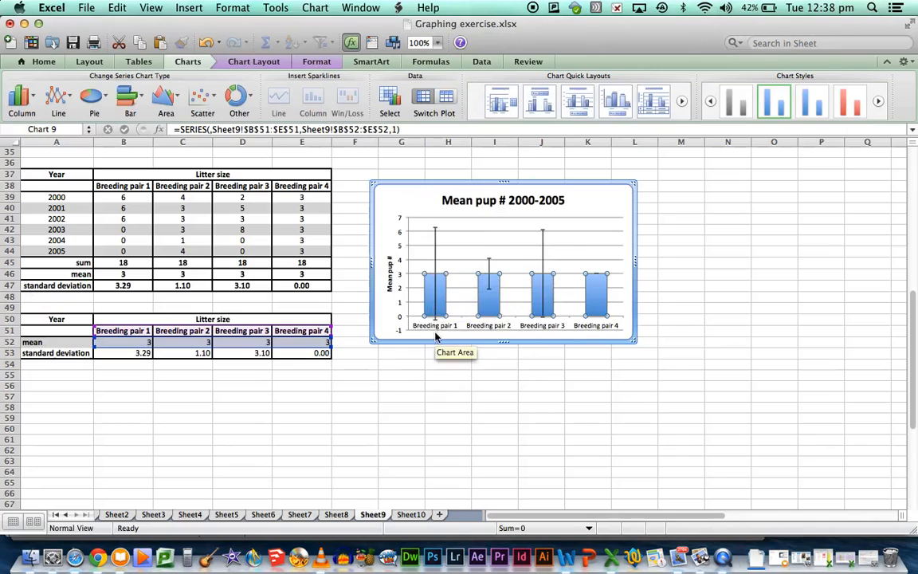
mouse_move(542, 240)
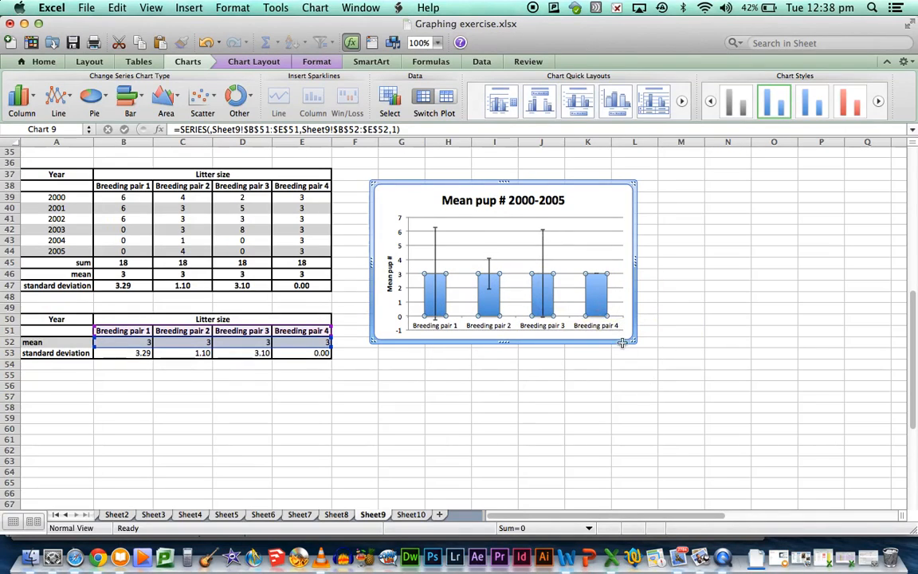
- Enlarge the chart by dragging its bottom-right handle outward
left_click_drag(631, 338, 673, 383)
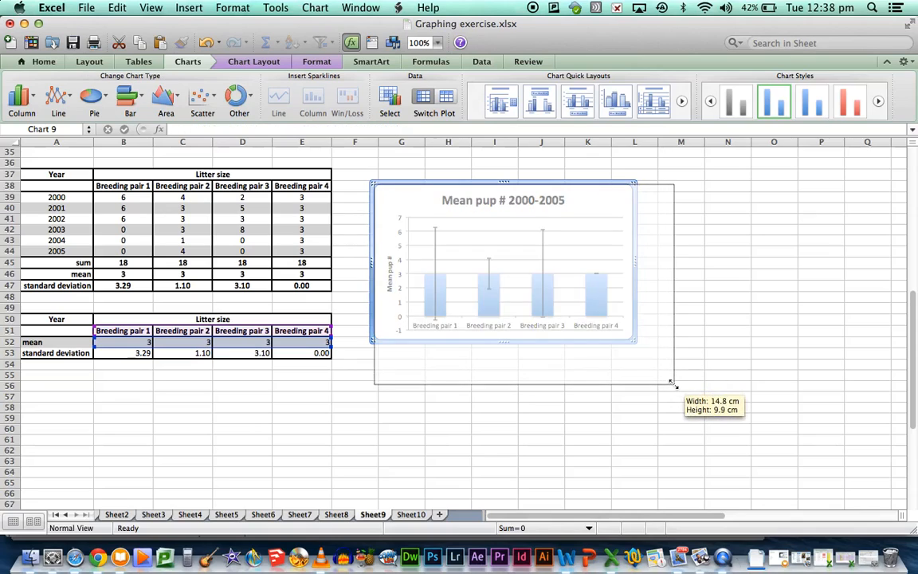
left_click_drag(673, 383, 679, 390)
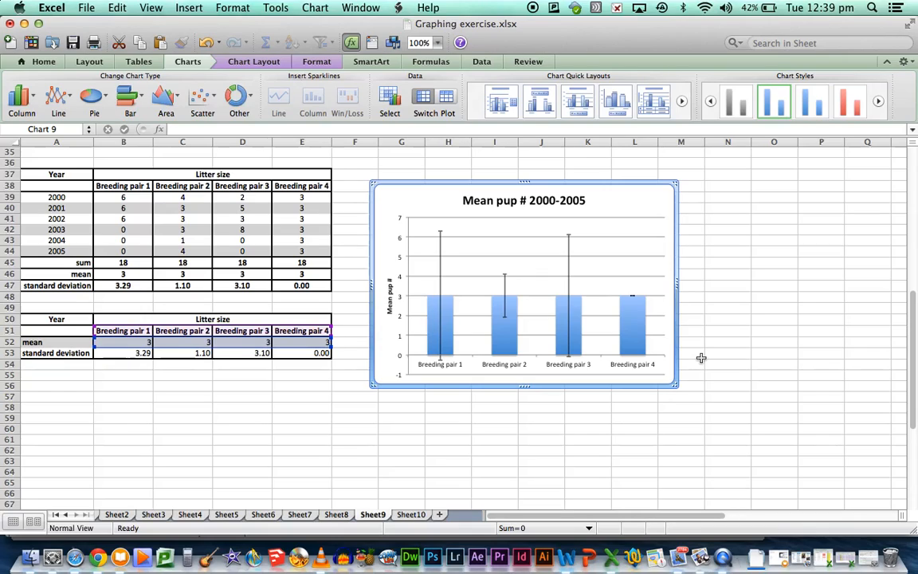
mouse_move(698, 351)
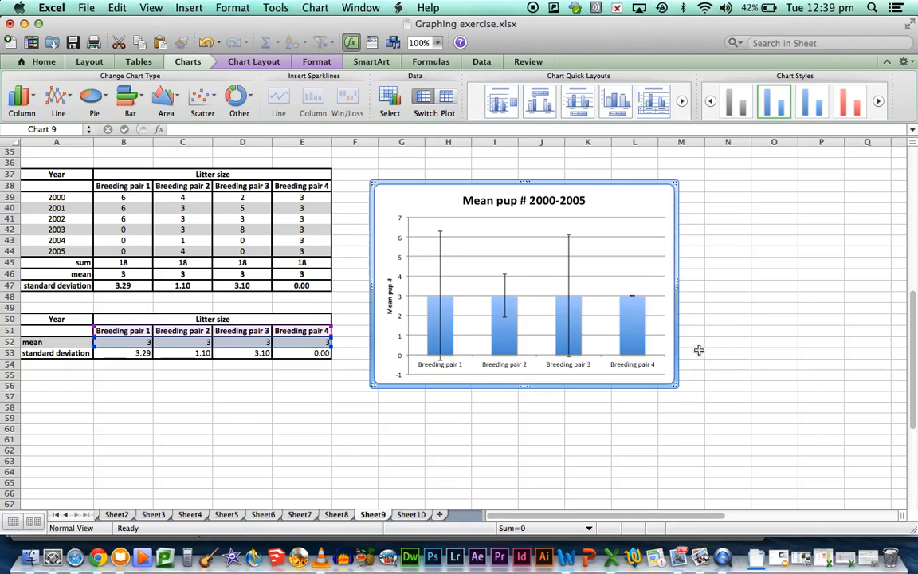
mouse_move(638, 293)
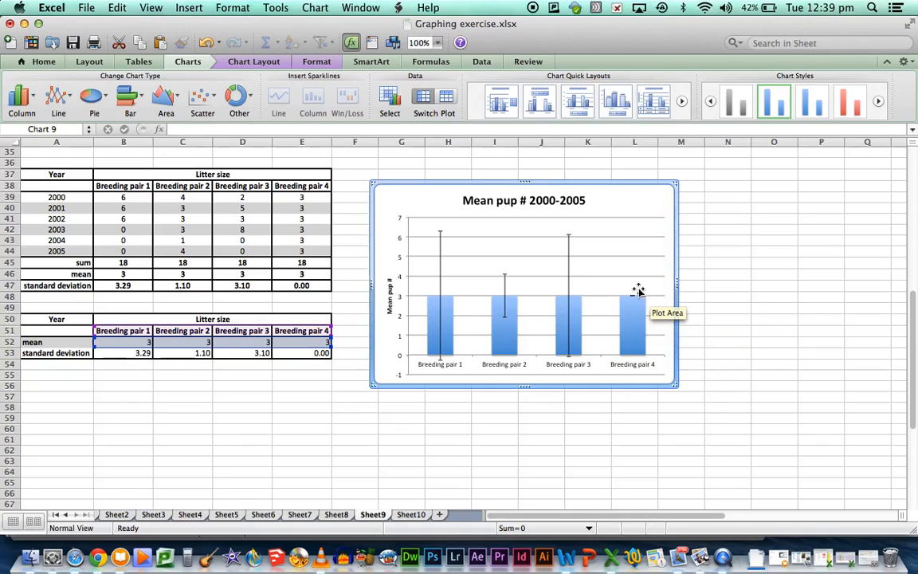
mouse_move(632, 301)
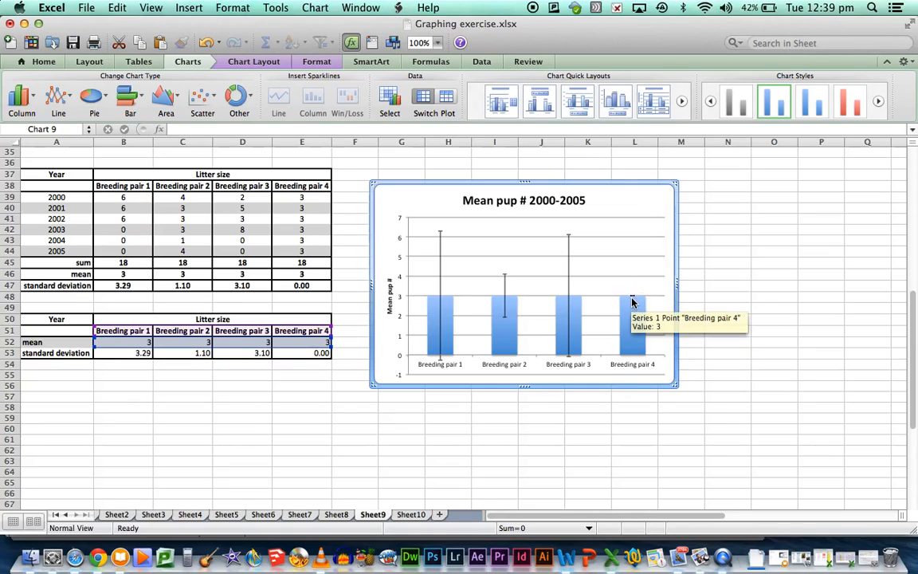
mouse_move(612, 344)
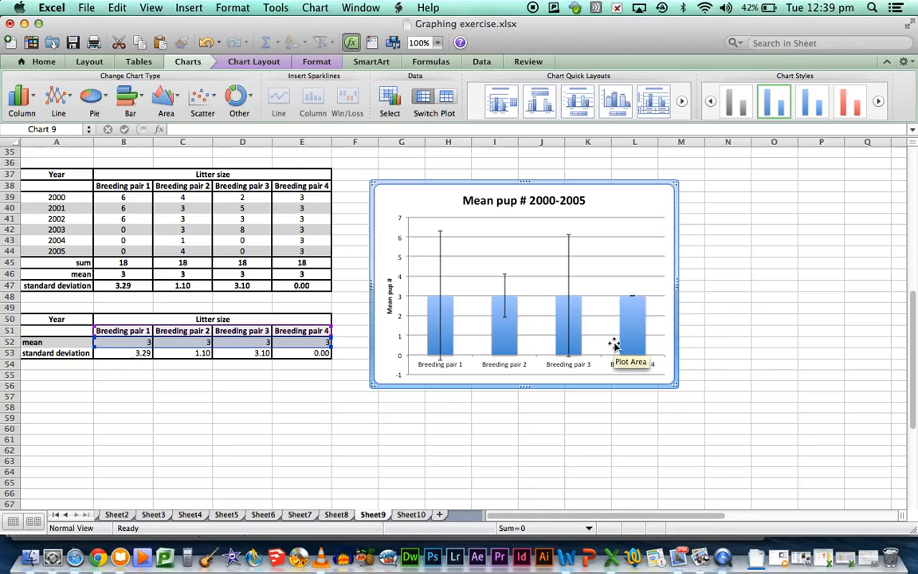
mouse_move(488, 303)
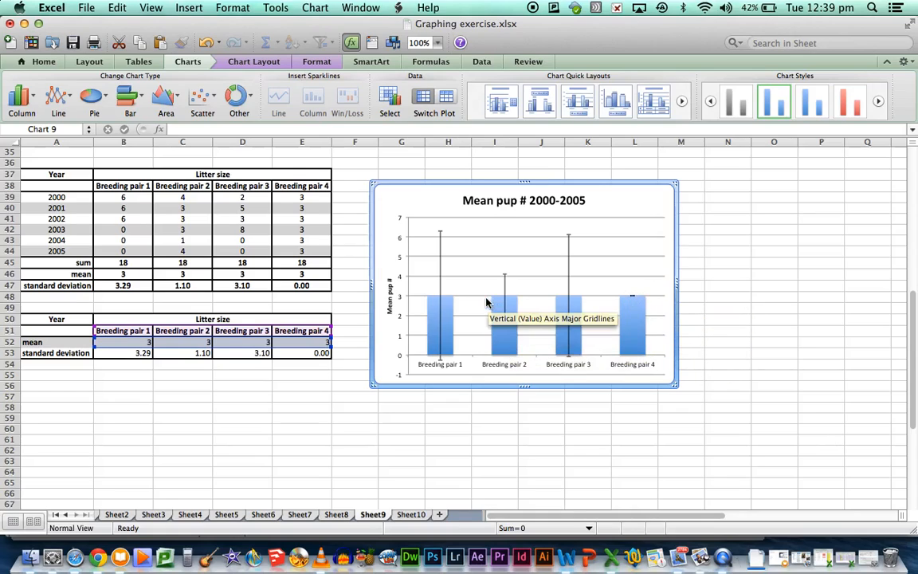
mouse_move(503, 322)
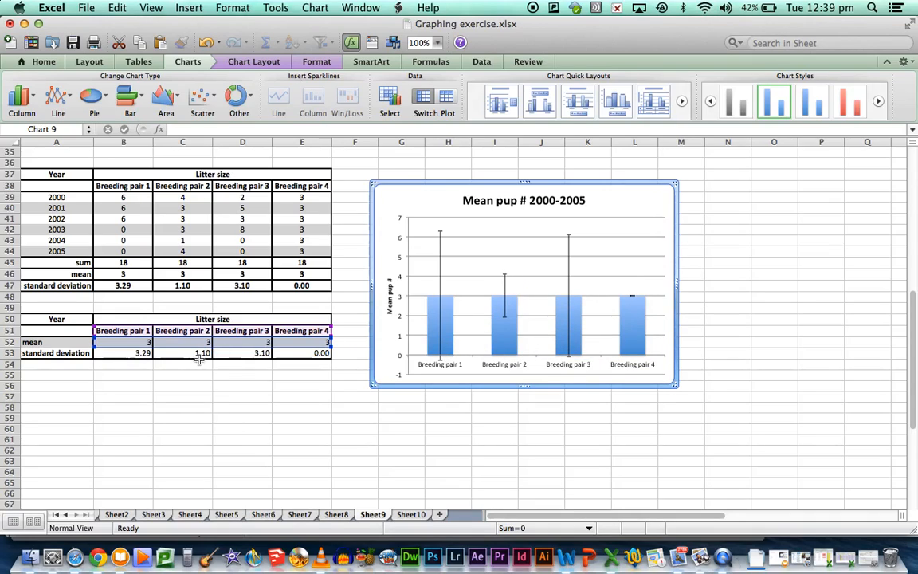
mouse_move(135, 366)
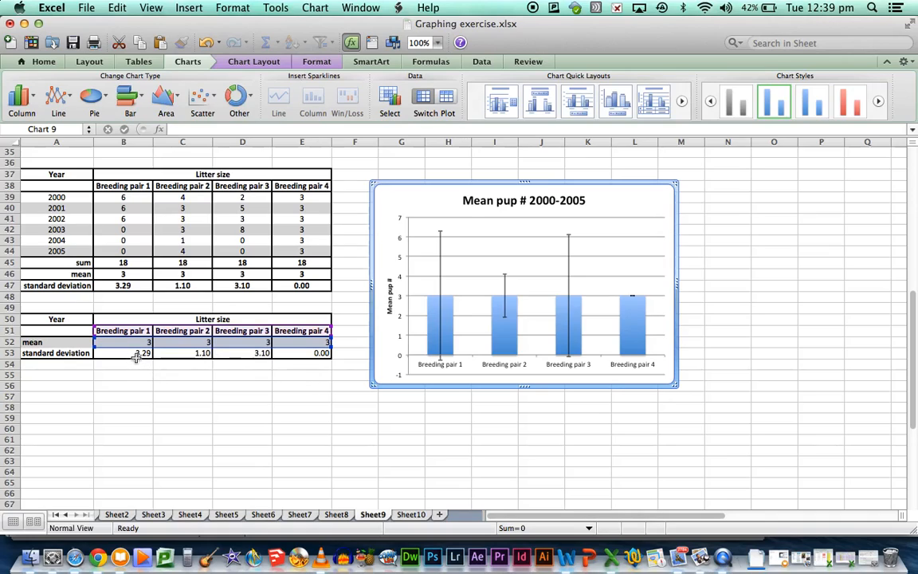
mouse_move(437, 220)
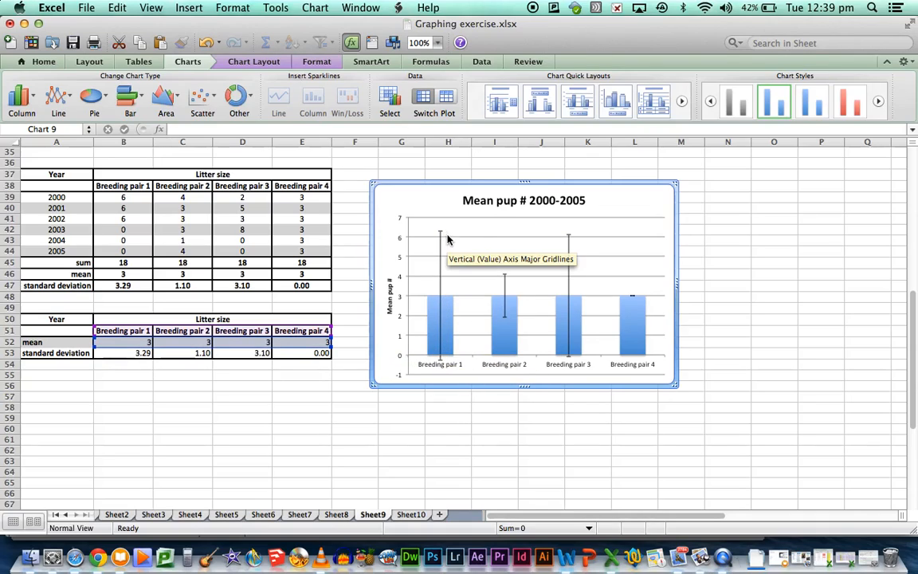
mouse_move(173, 290)
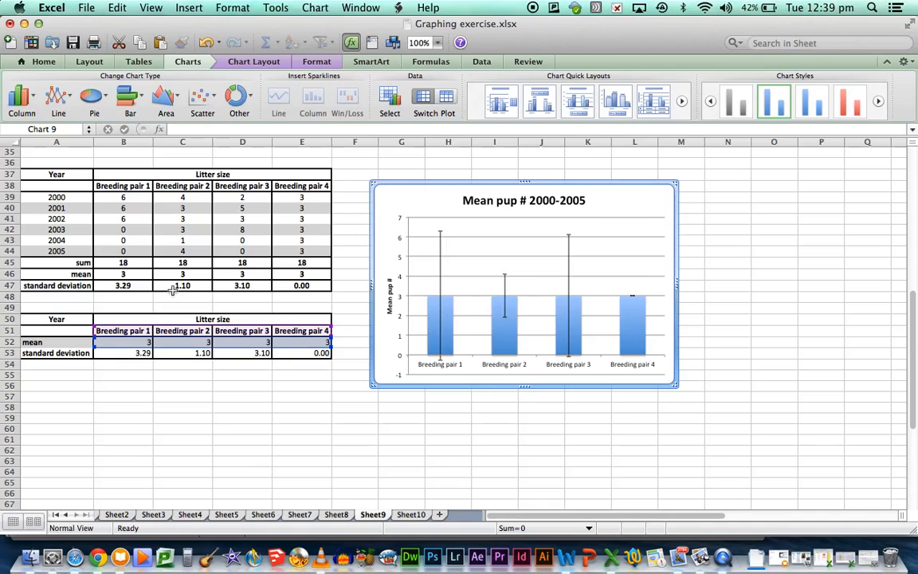
mouse_move(281, 354)
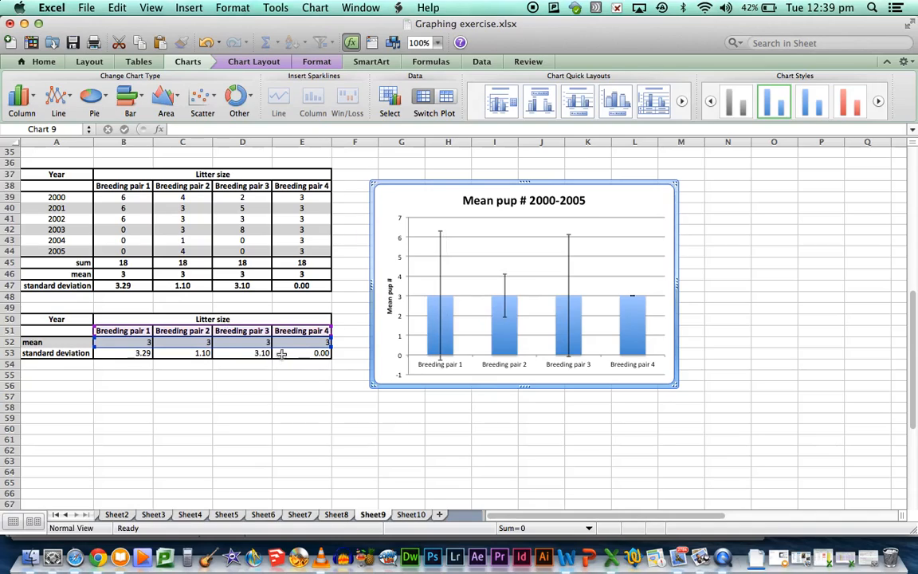